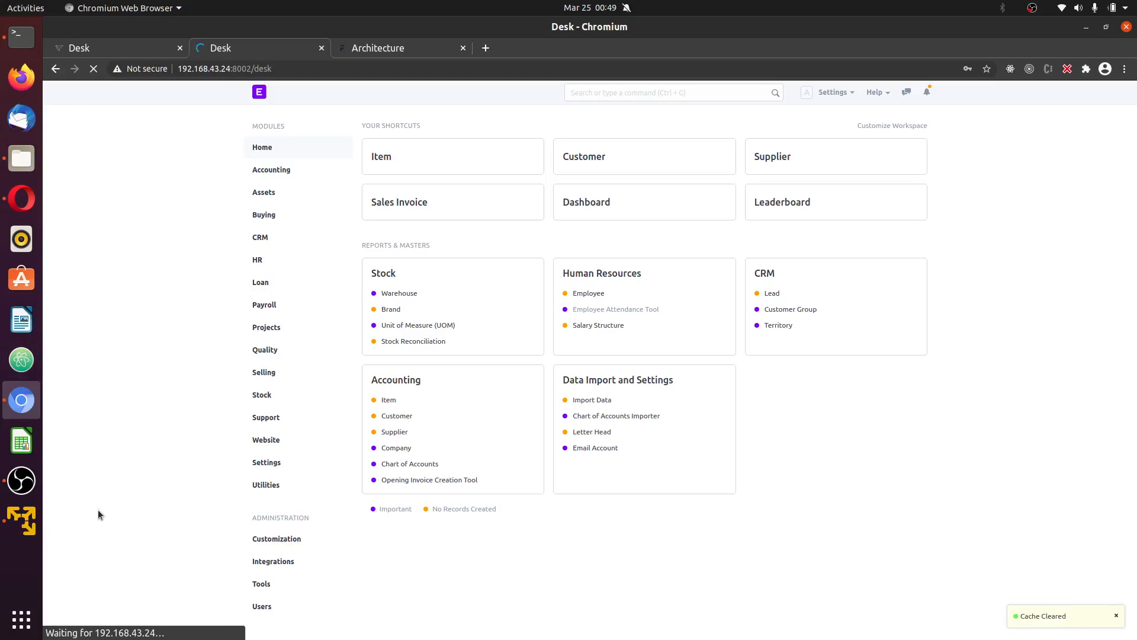
pyautogui.moveTo(197, 402)
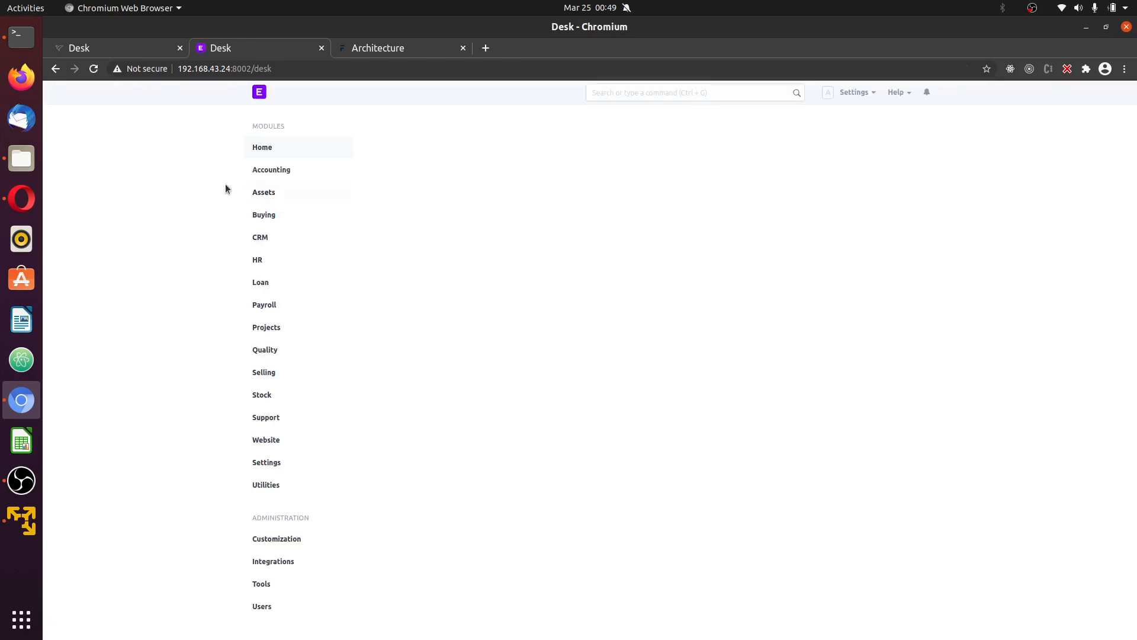
# Bring up the Files browser at Other Locations
pyautogui.click(21, 38)
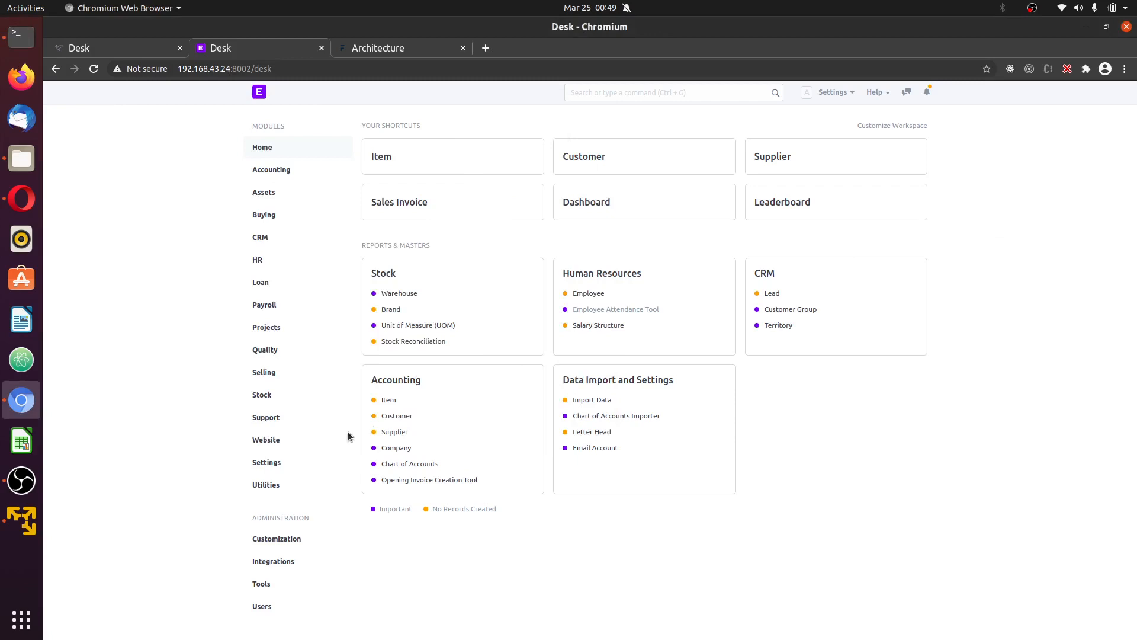
pyautogui.moveTo(147, 302)
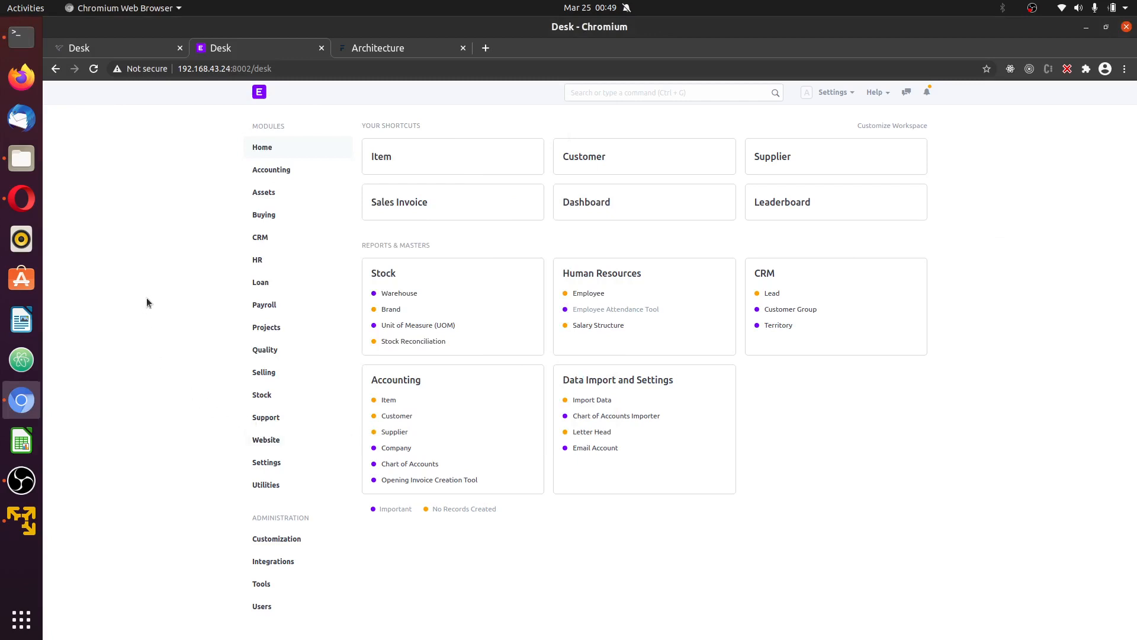
pyautogui.moveTo(105, 322)
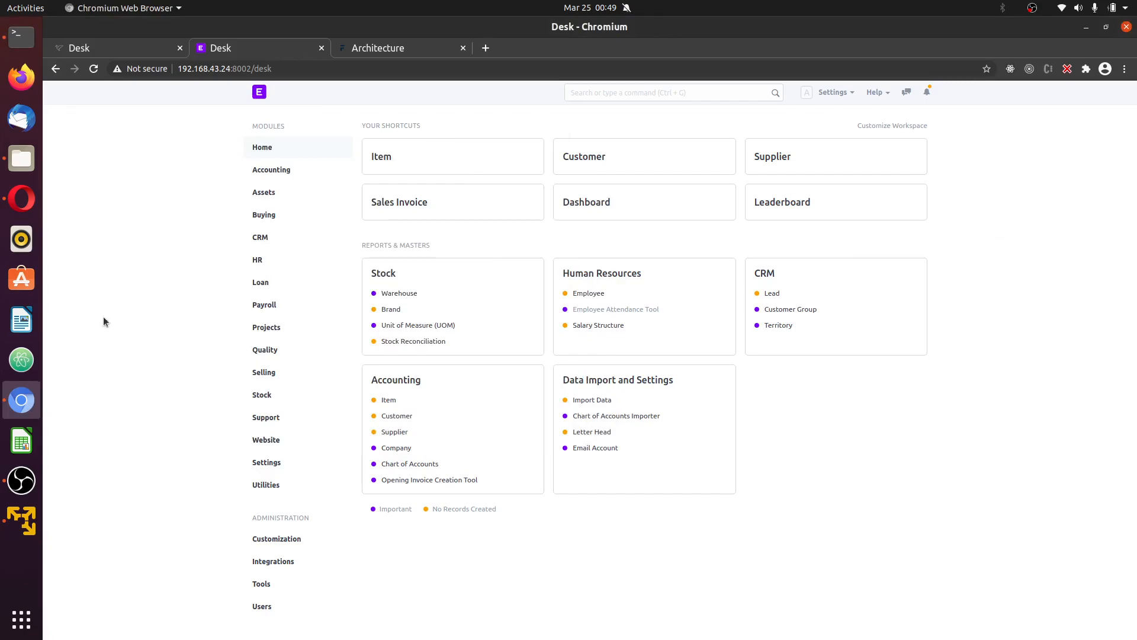
pyautogui.click(22, 158)
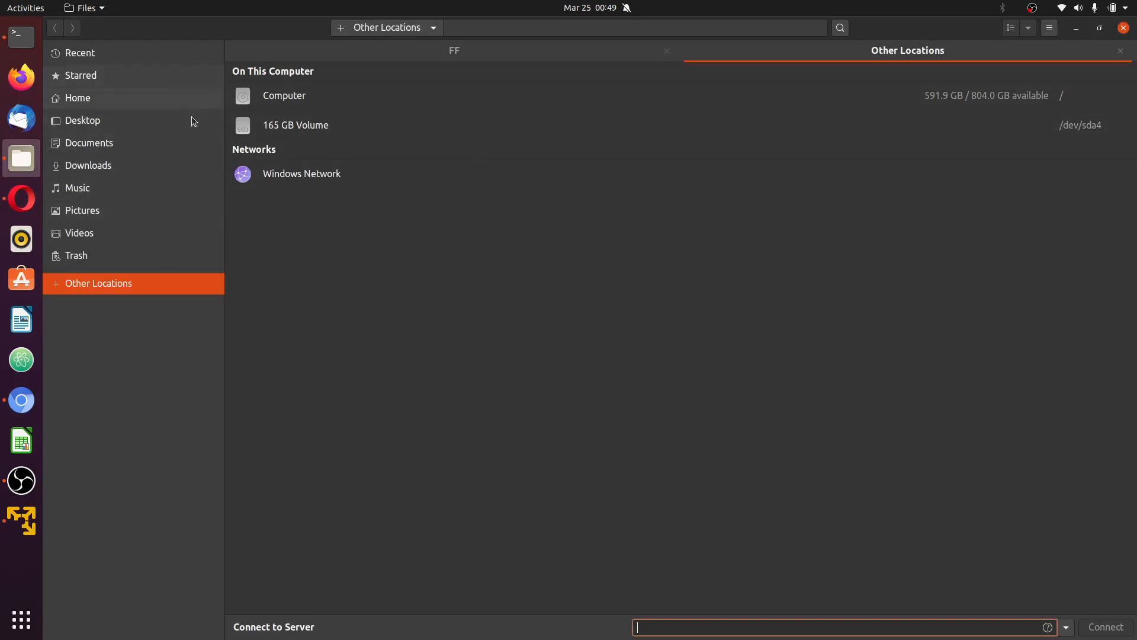
pyautogui.moveTo(286, 564)
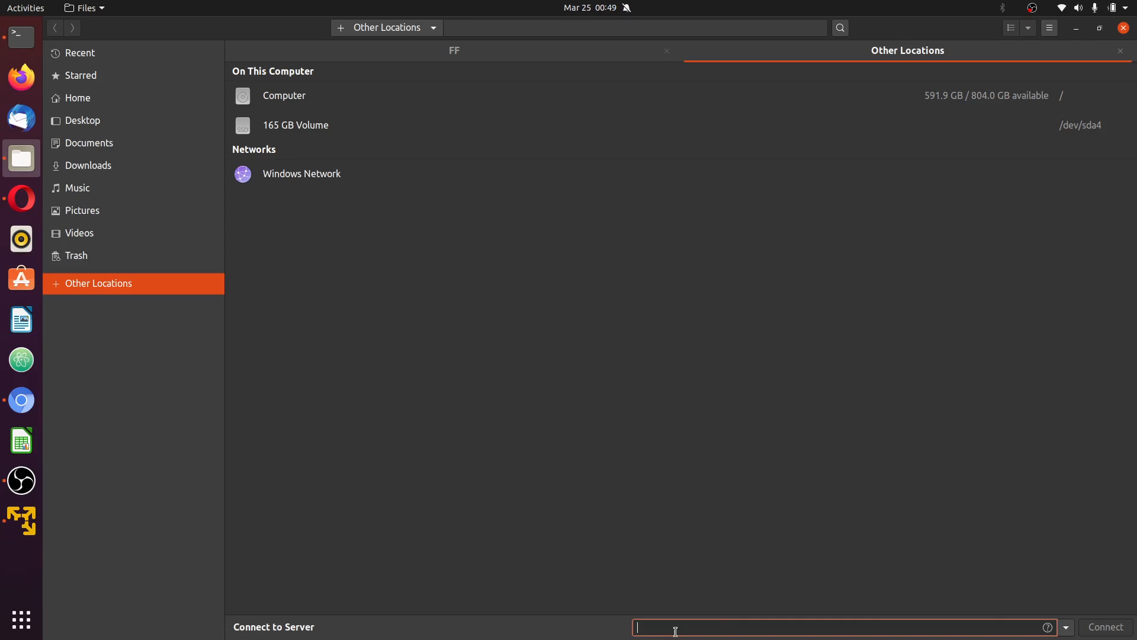
pyautogui.write('sftp://')
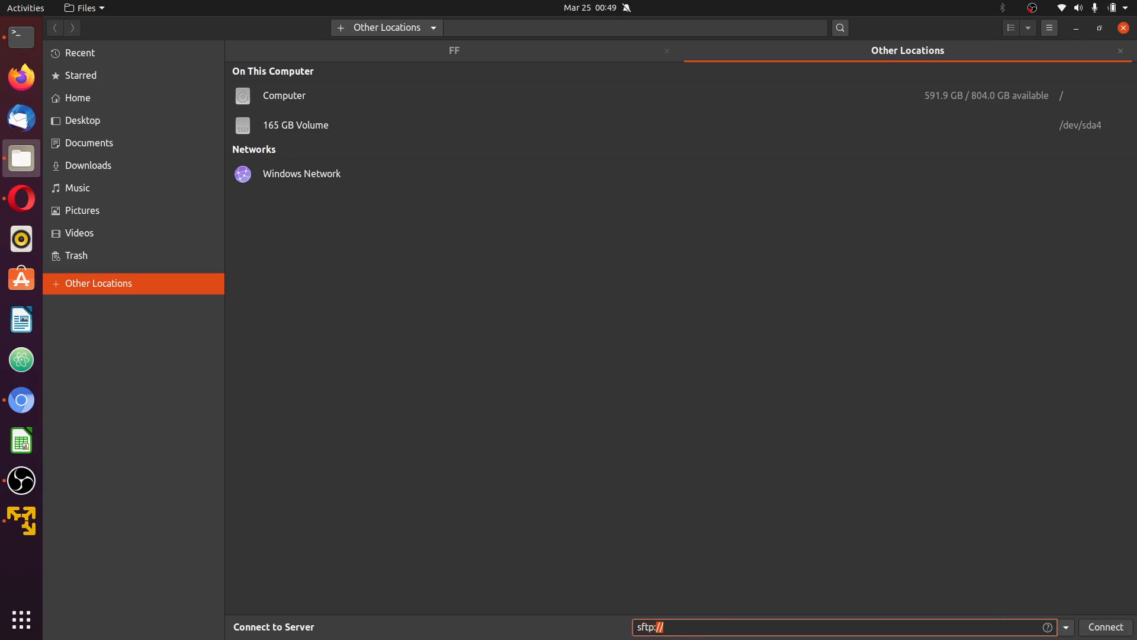
pyautogui.write('frappe@')
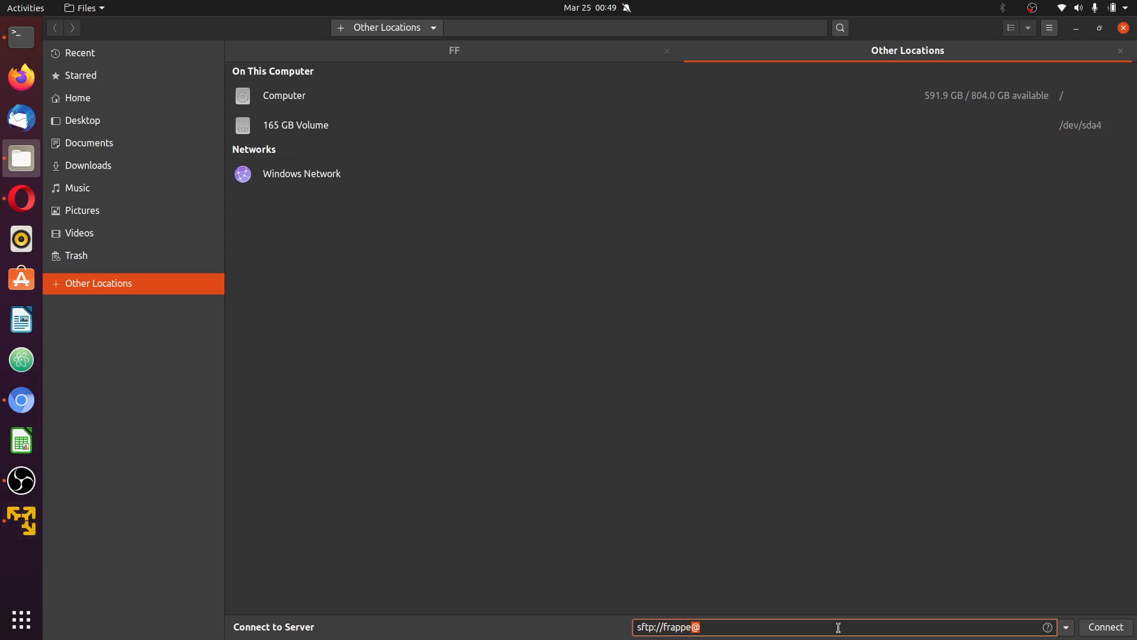
pyautogui.moveTo(722, 627)
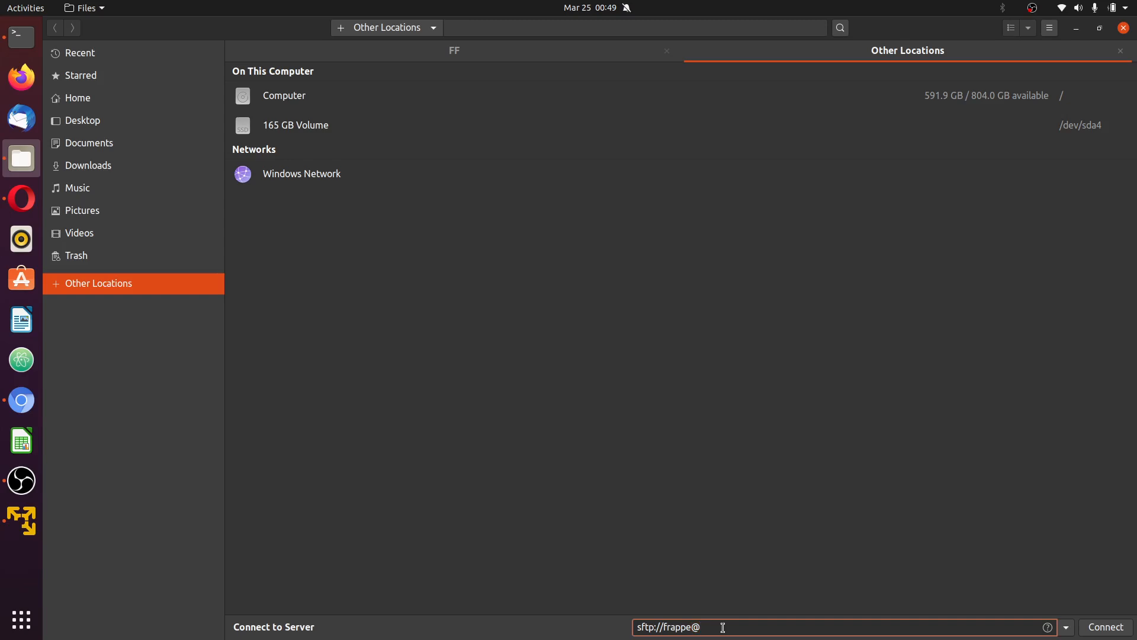
pyautogui.write('1')
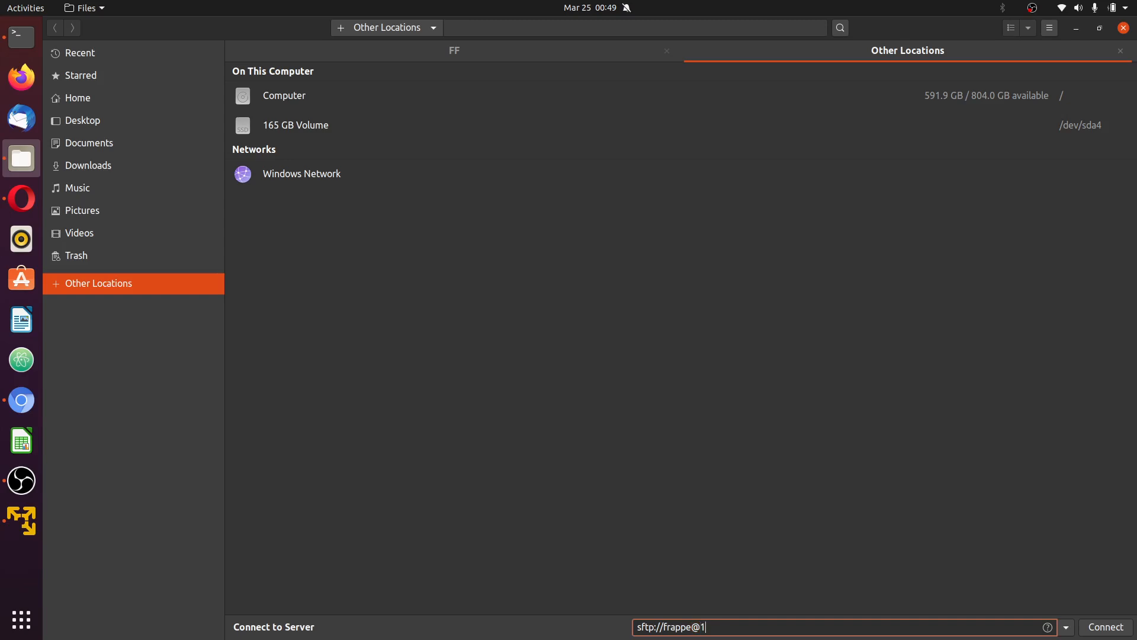
pyautogui.write('92.168.43.24/')
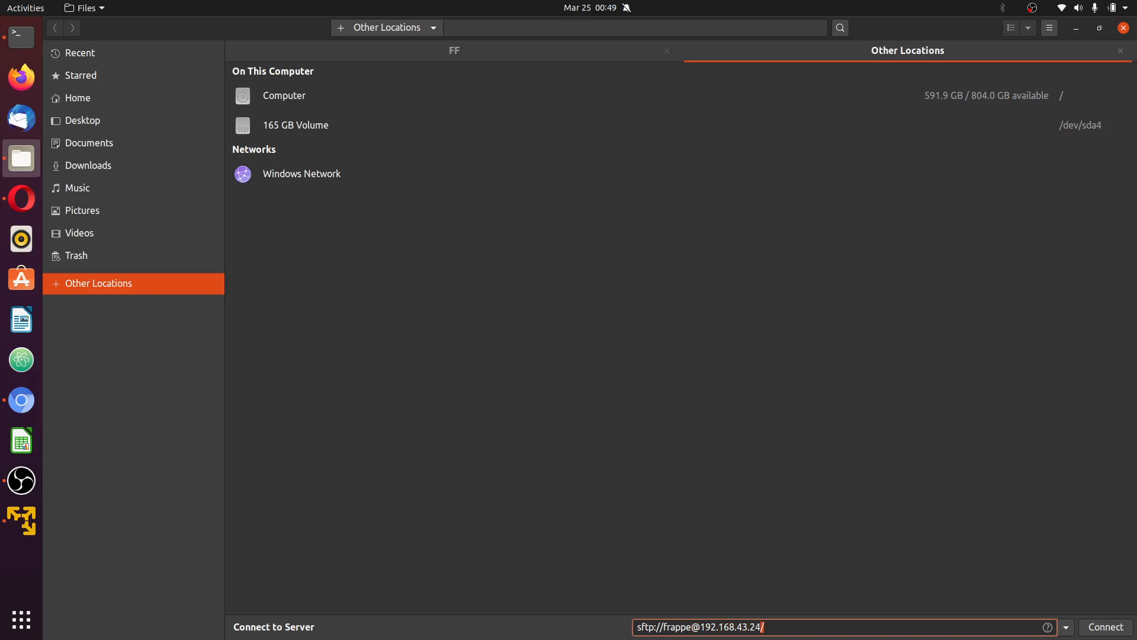
pyautogui.press('BackSpace')
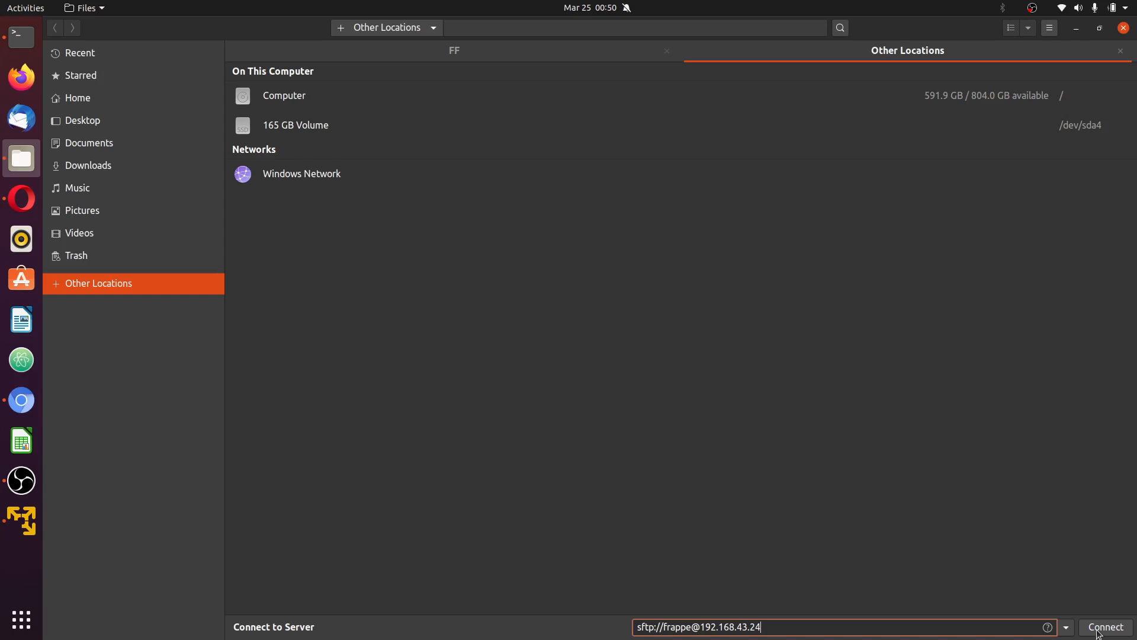
pyautogui.click(1104, 627)
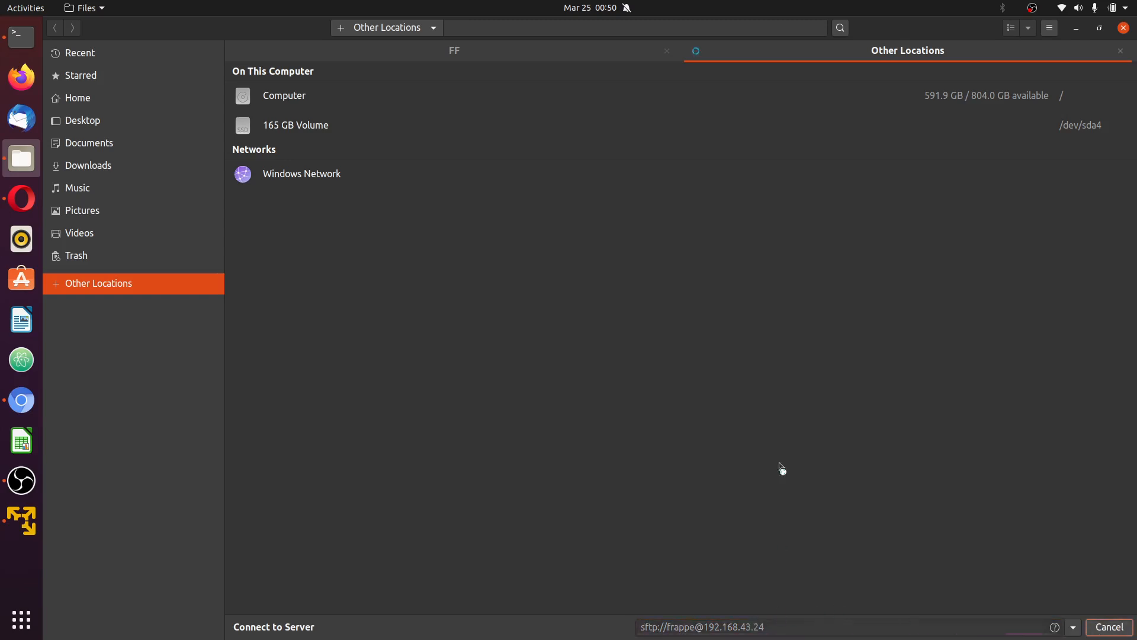
pyautogui.moveTo(632, 363)
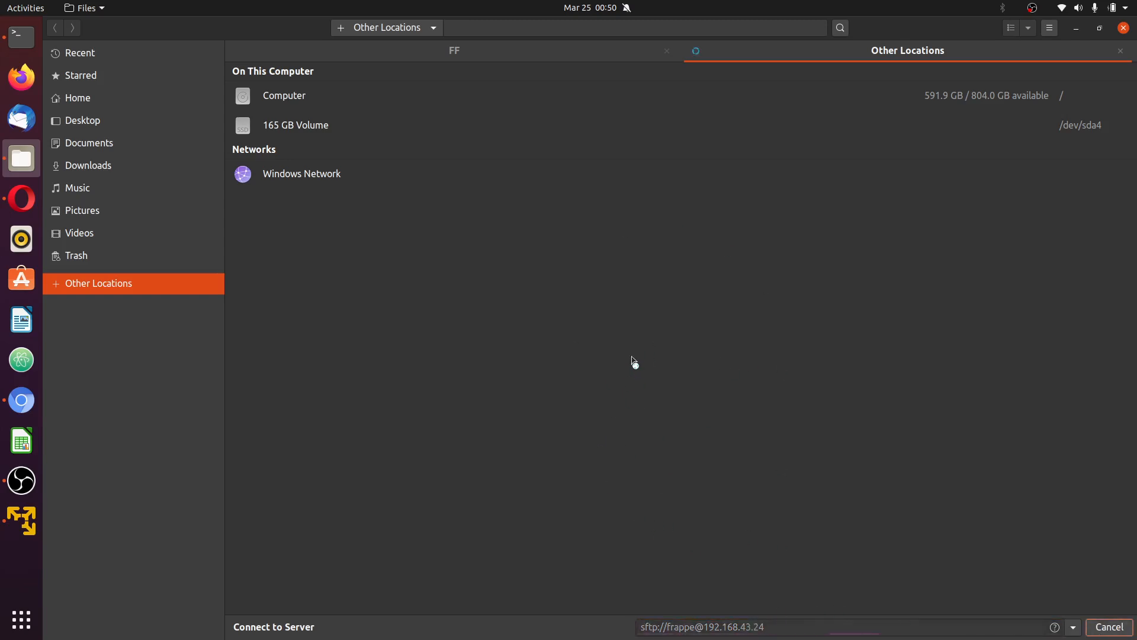
# Enter the remote frappe home folder and hide dot files with Ctrl+H
pyautogui.click(1109, 627)
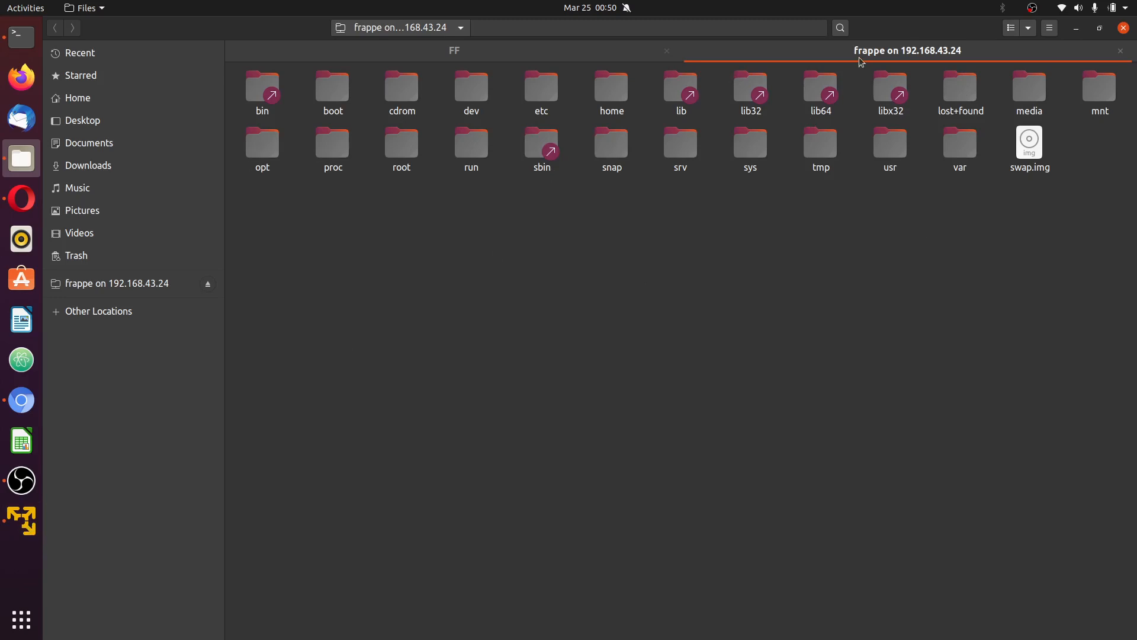
pyautogui.moveTo(550, 180)
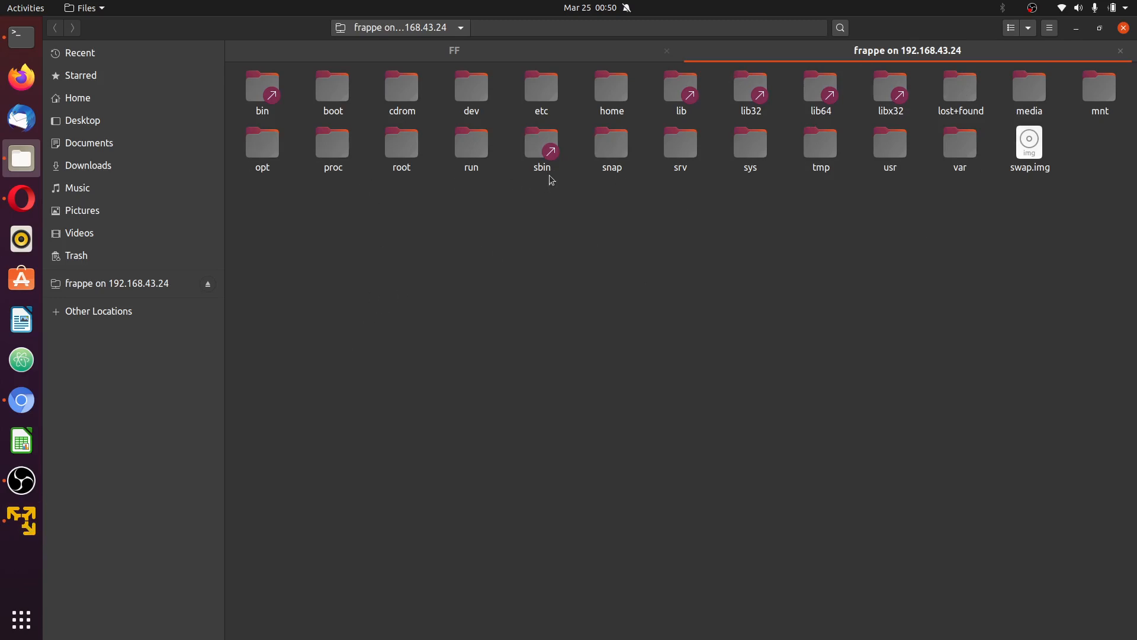
pyautogui.doubleClick(611, 89)
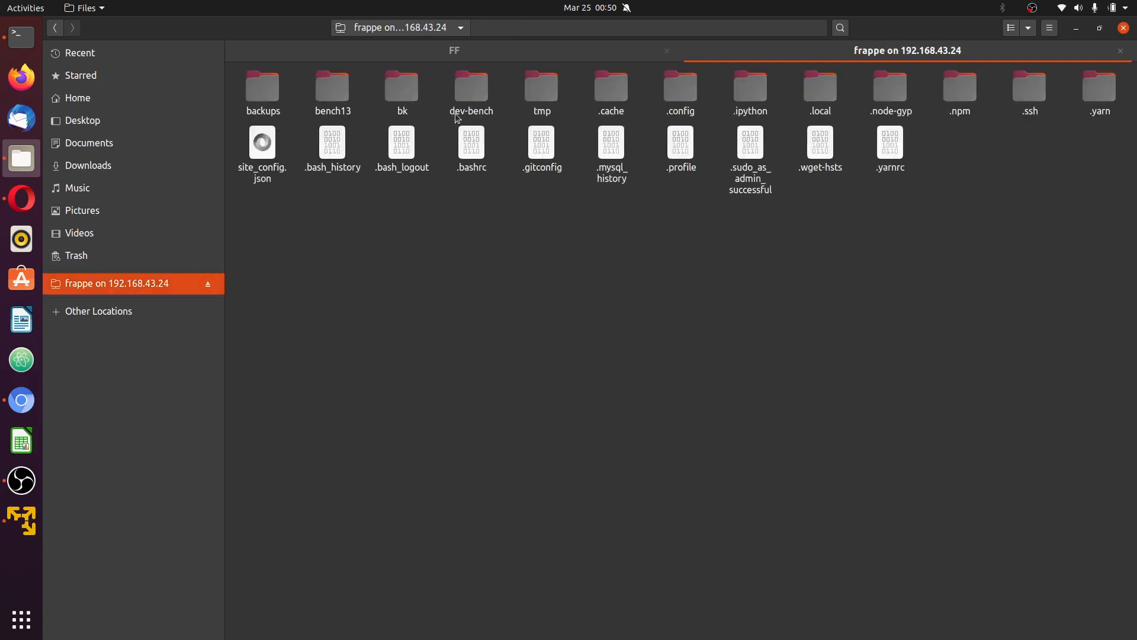
pyautogui.moveTo(506, 257)
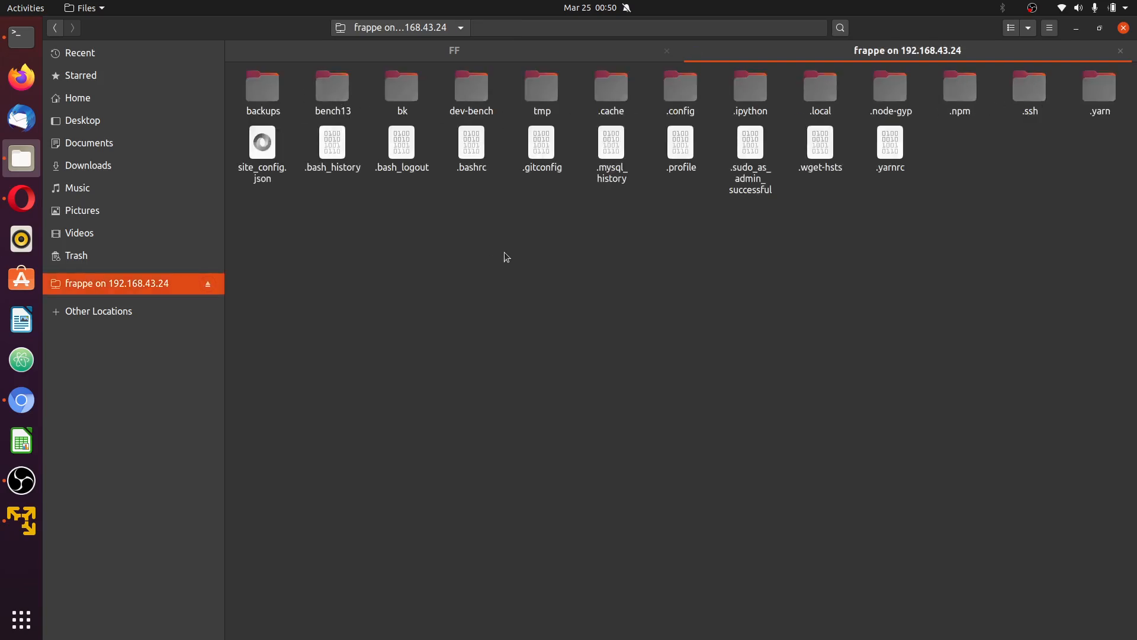
pyautogui.click(681, 87)
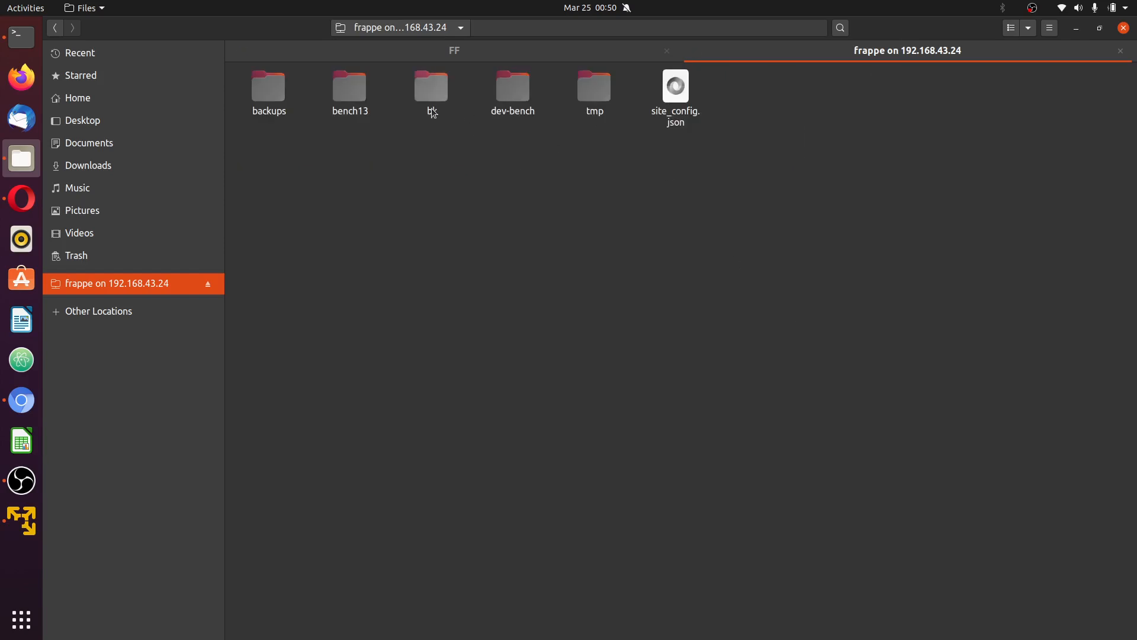
pyautogui.click(20, 37)
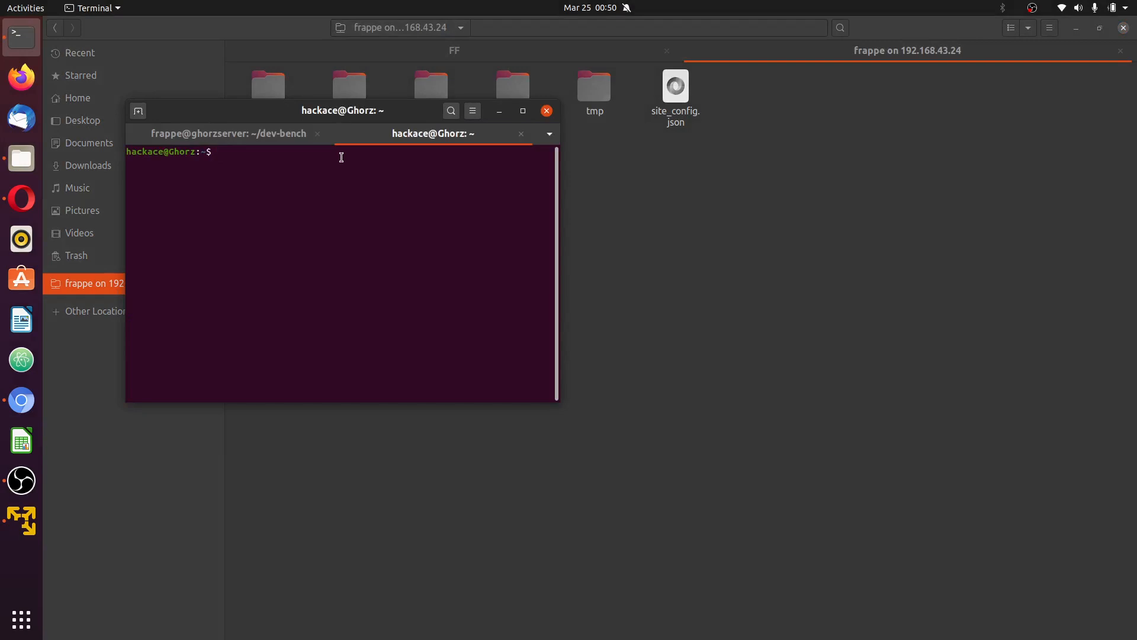
pyautogui.write('ssh frappe@192.168.43.24')
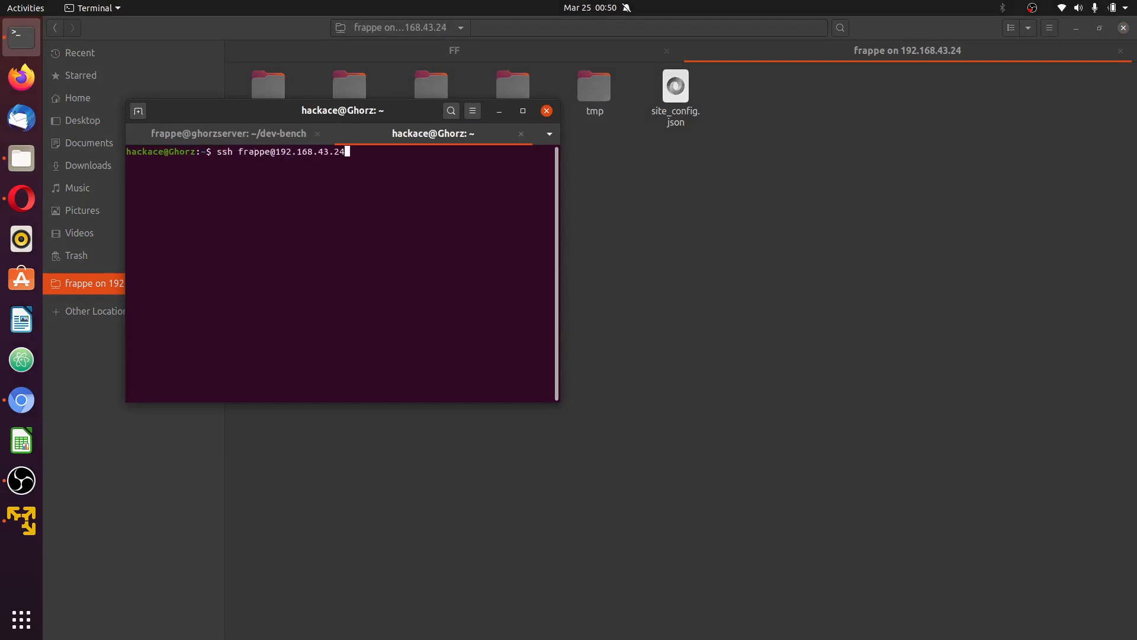
pyautogui.press('Return')
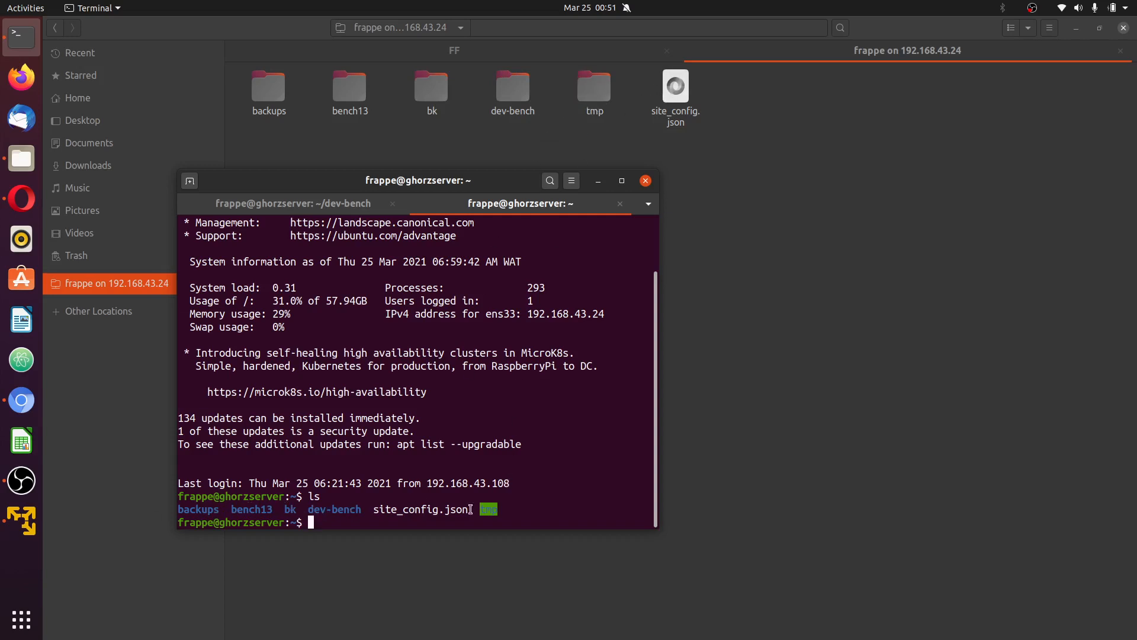
pyautogui.moveTo(512, 509)
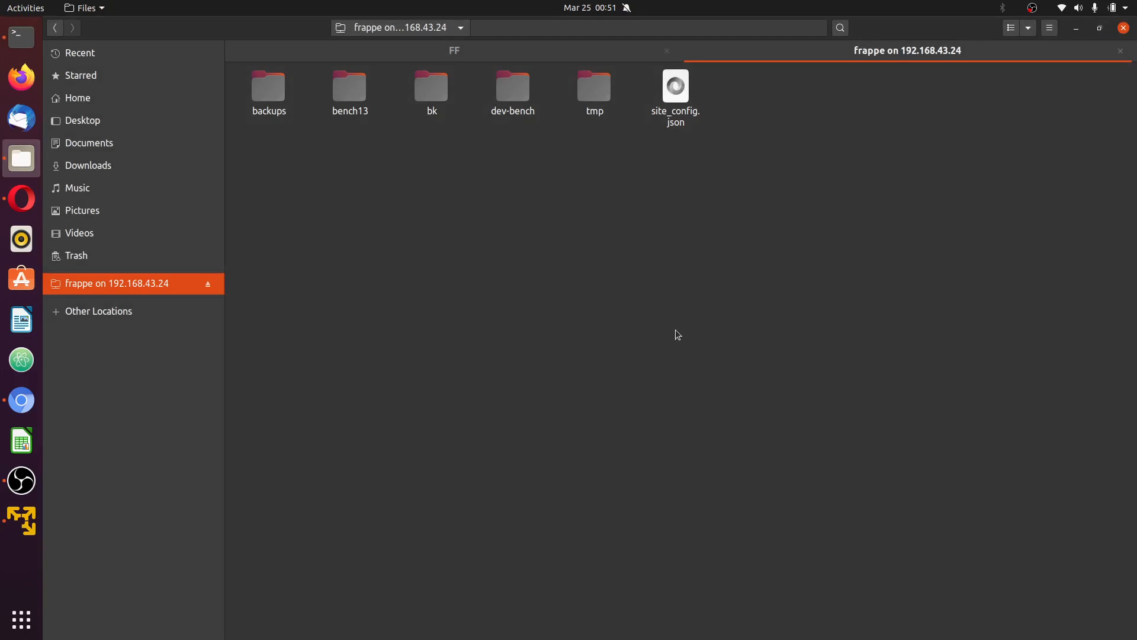
pyautogui.moveTo(21, 360)
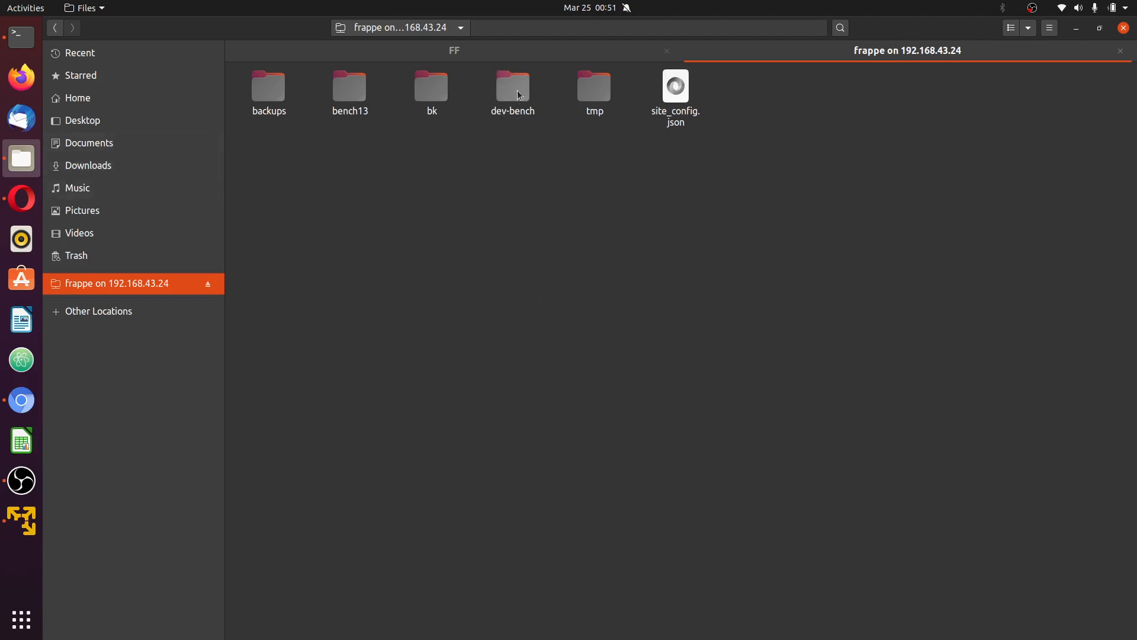
# Go into dev-bench/apps and start a local terminal in that folder
pyautogui.doubleClick(513, 86)
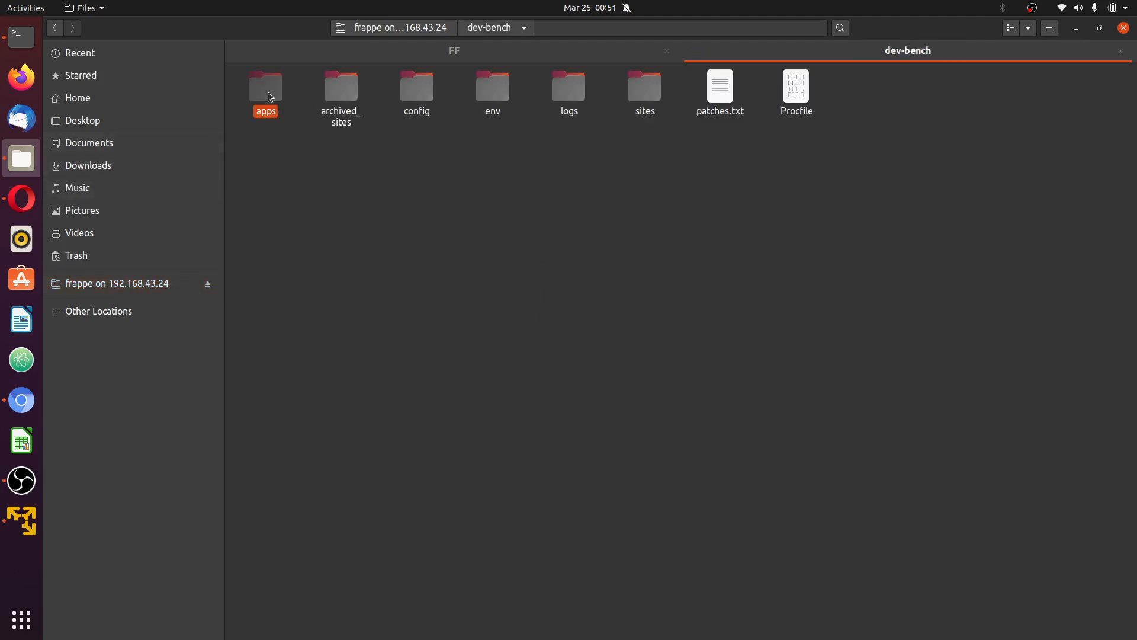
pyautogui.doubleClick(265, 86)
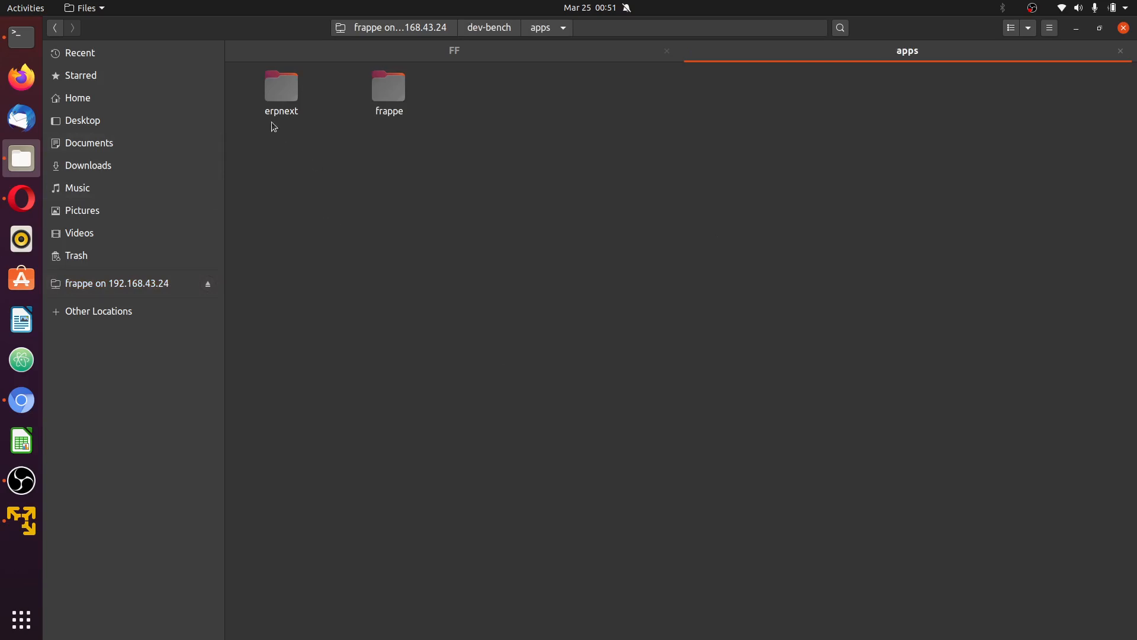
pyautogui.moveTo(532, 190)
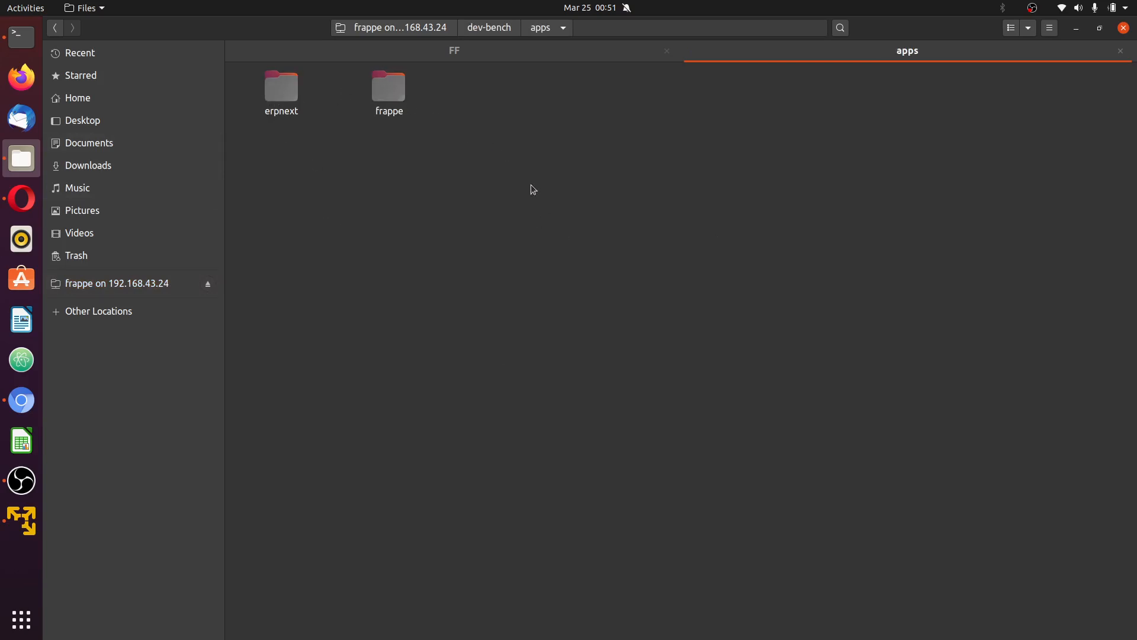
pyautogui.moveTo(485, 87)
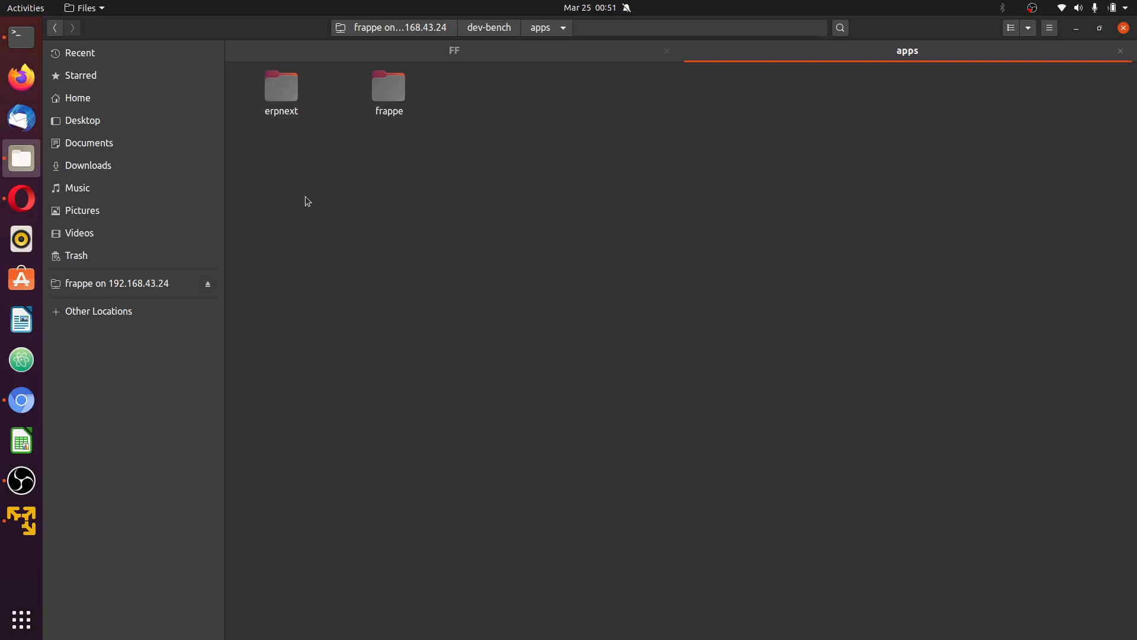
pyautogui.rightClick(304, 201)
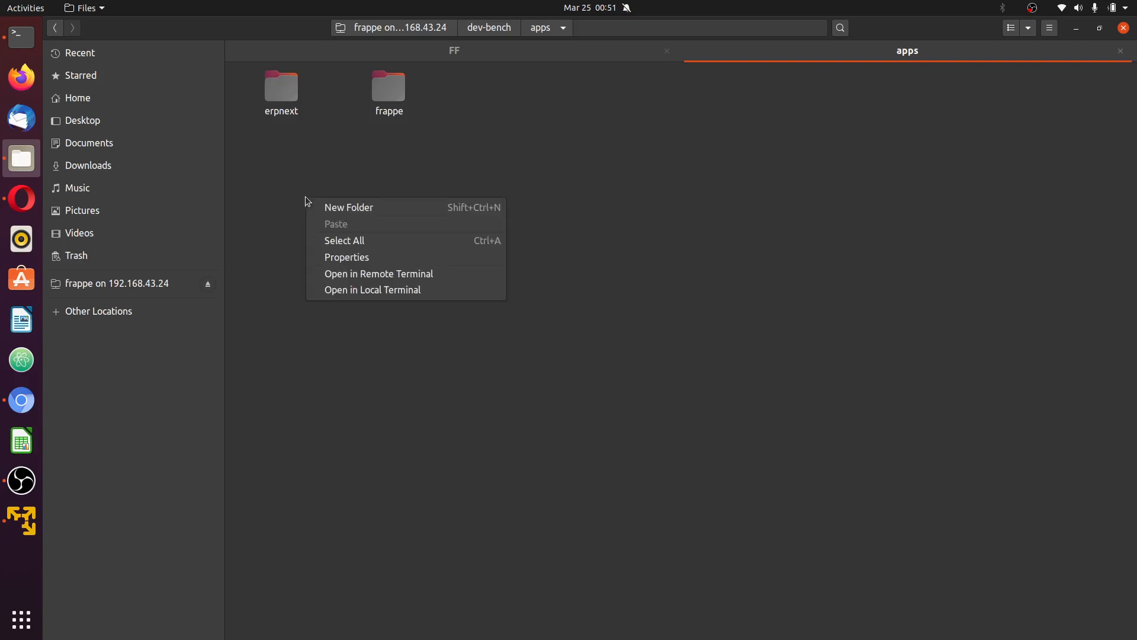
pyautogui.moveTo(347, 289)
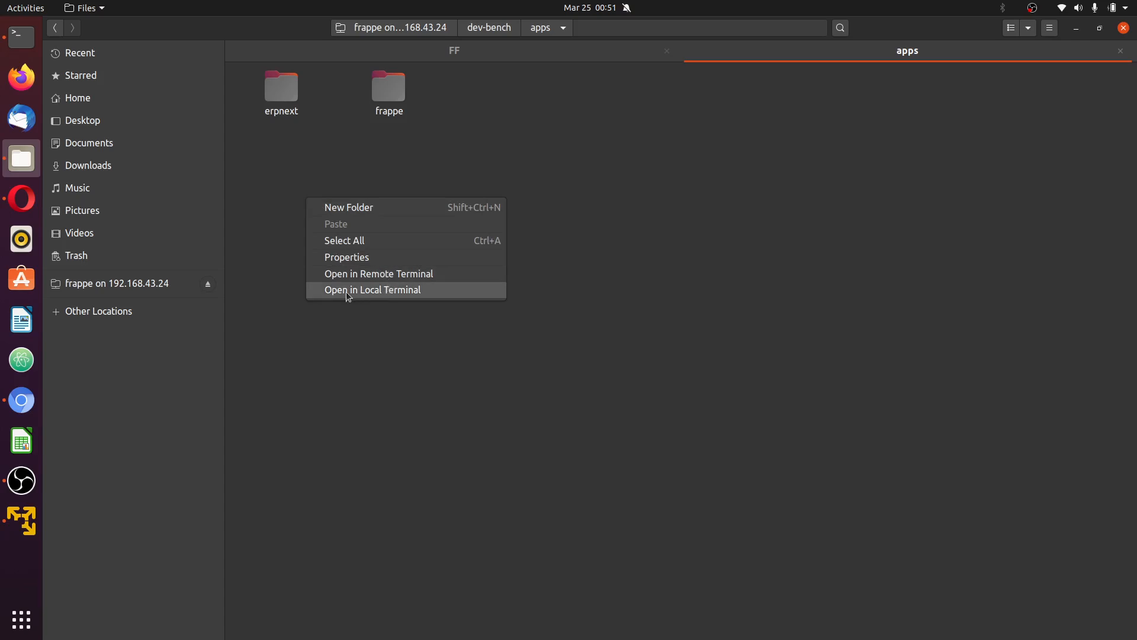
pyautogui.click(416, 297)
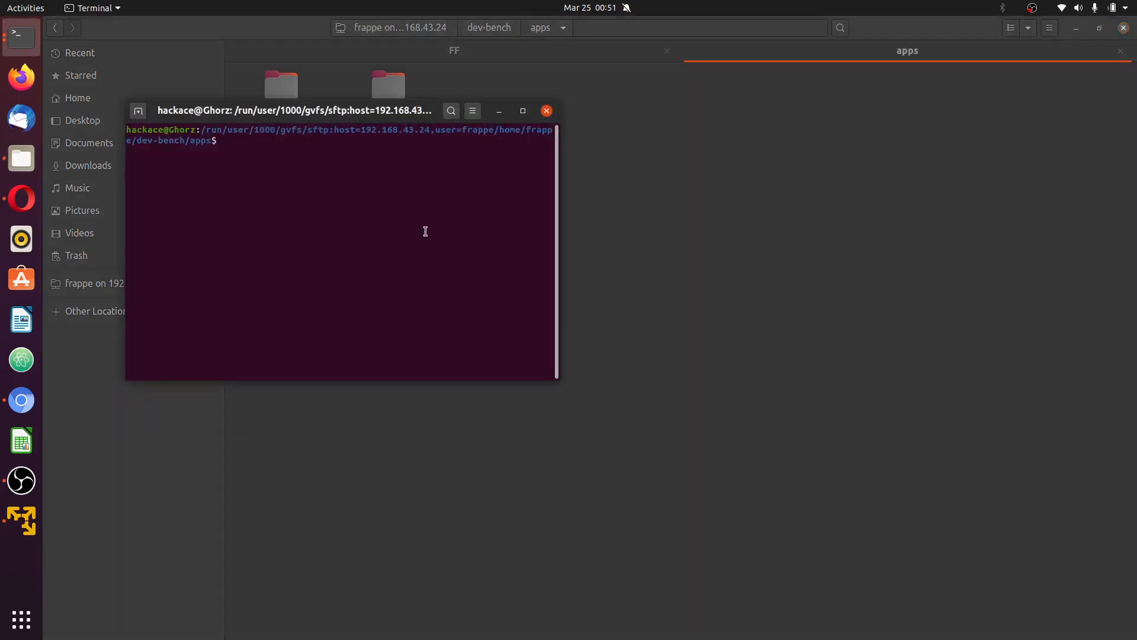
# Launch Atom on the apps folder and close its Welcome tabs
pyautogui.write('atom')
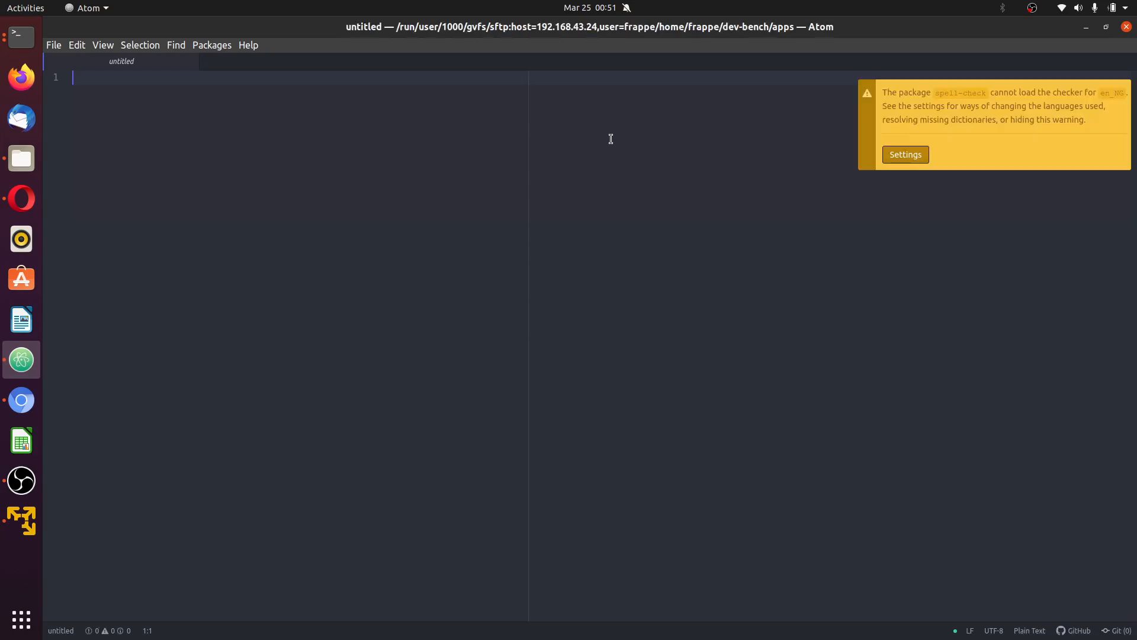
pyautogui.click(455, 61)
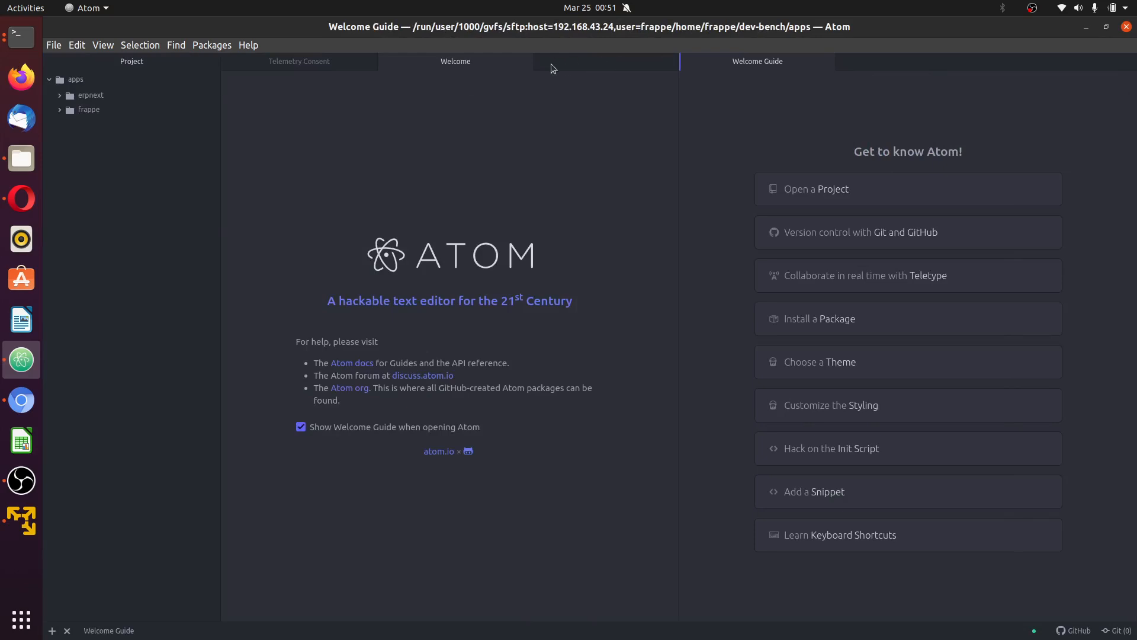
pyautogui.click(299, 60)
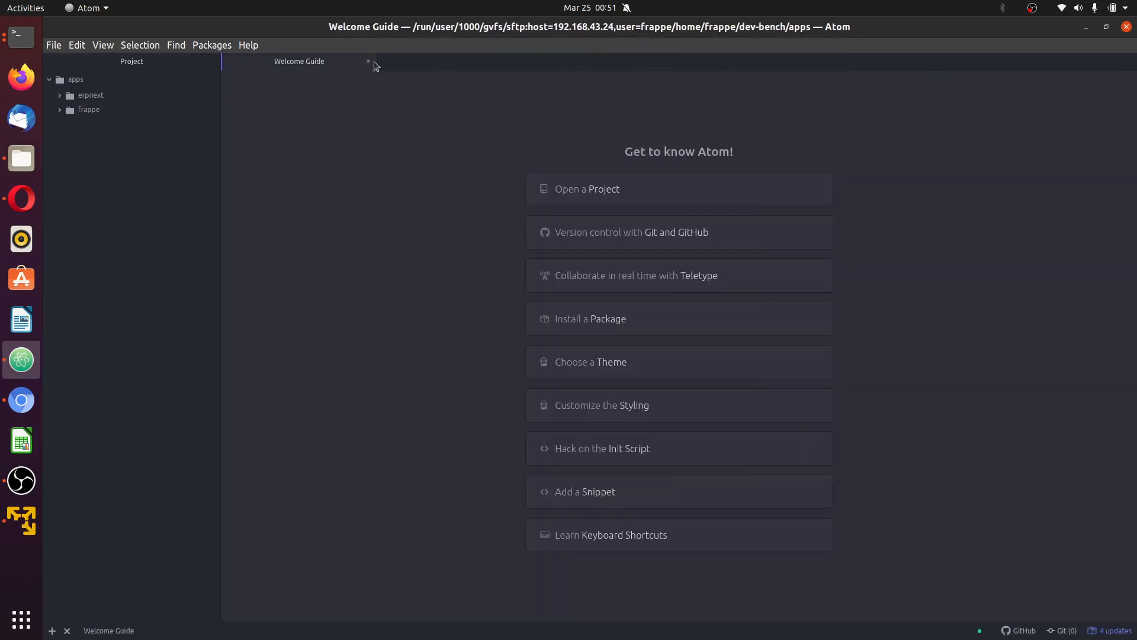
pyautogui.click(367, 60)
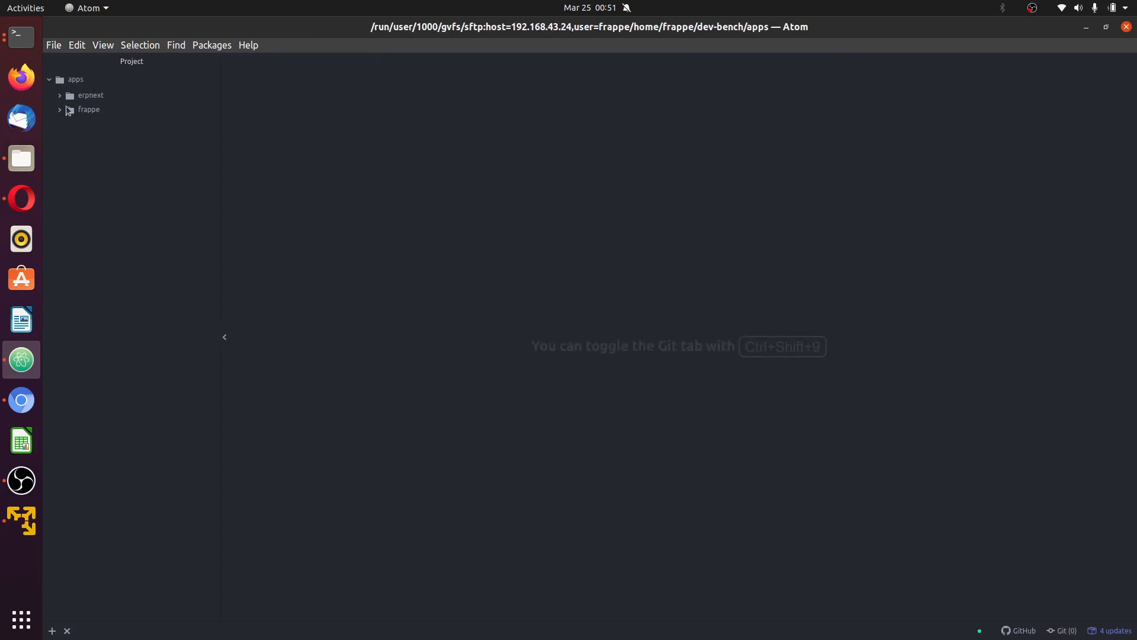
# Expand erpnext > erpnext > demo > user in the tree and view education.py
pyautogui.click(75, 79)
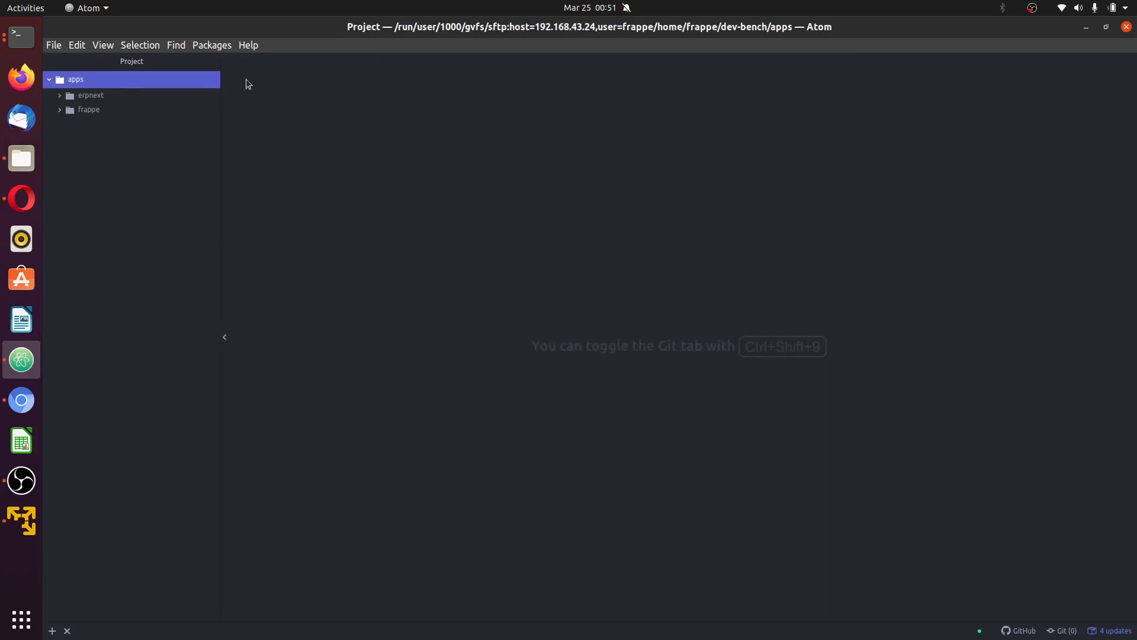
pyautogui.moveTo(789, 20)
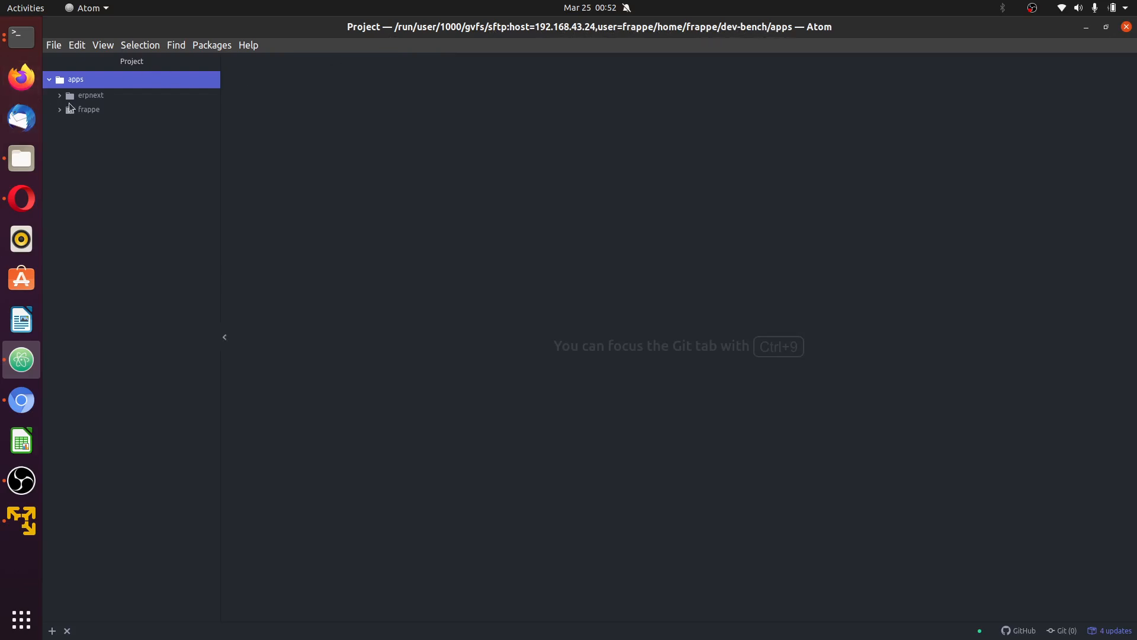
pyautogui.click(90, 95)
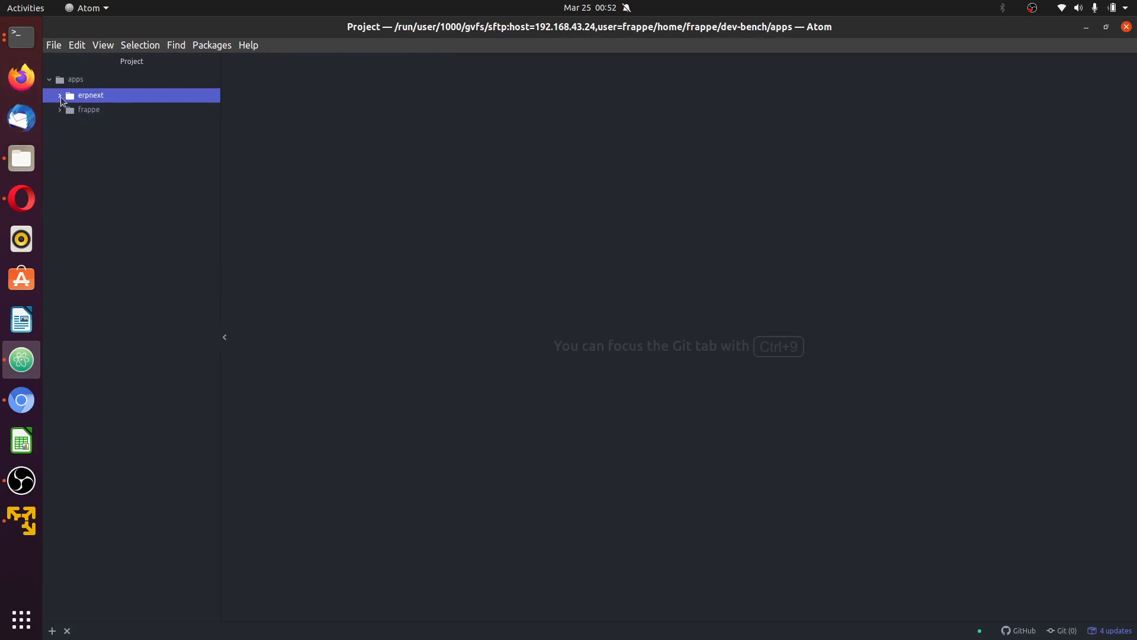
pyautogui.click(88, 109)
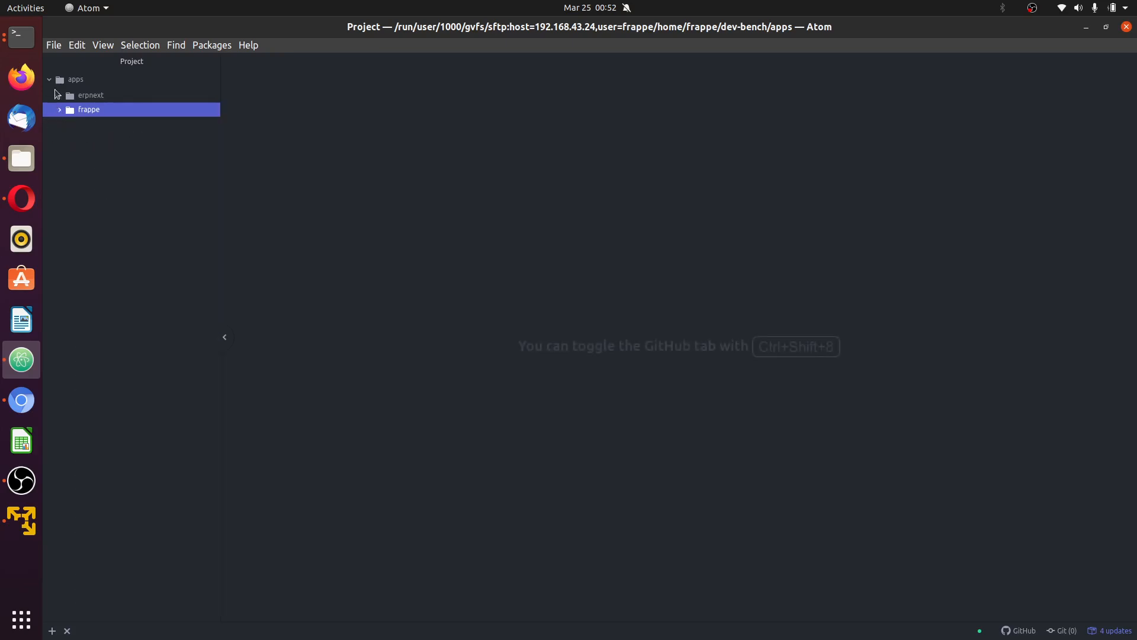
pyautogui.click(90, 95)
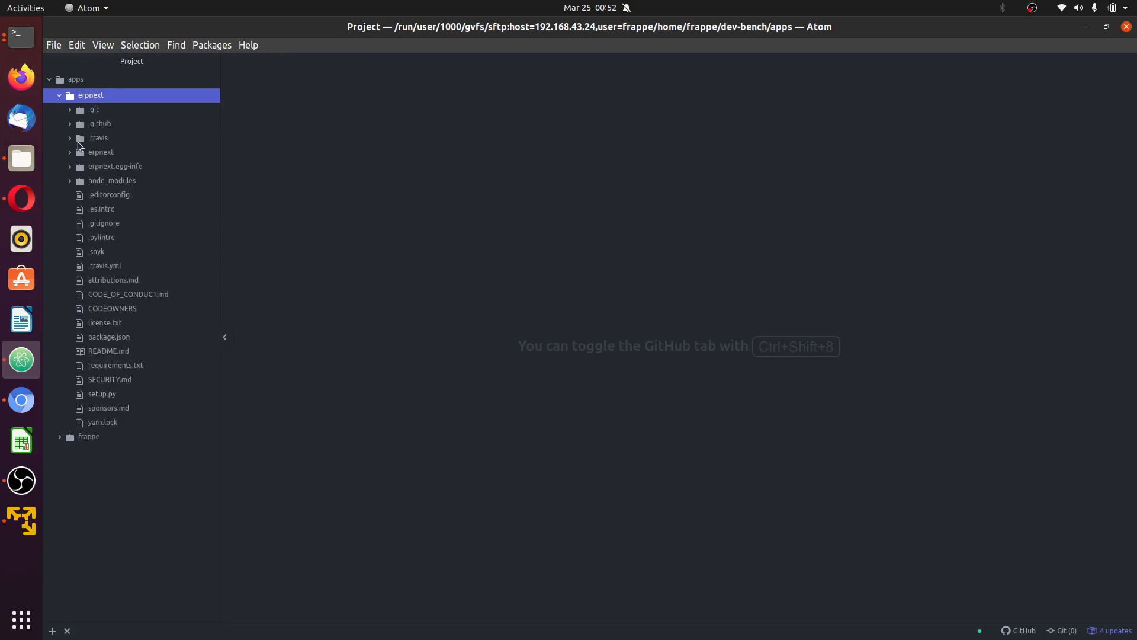
pyautogui.click(100, 151)
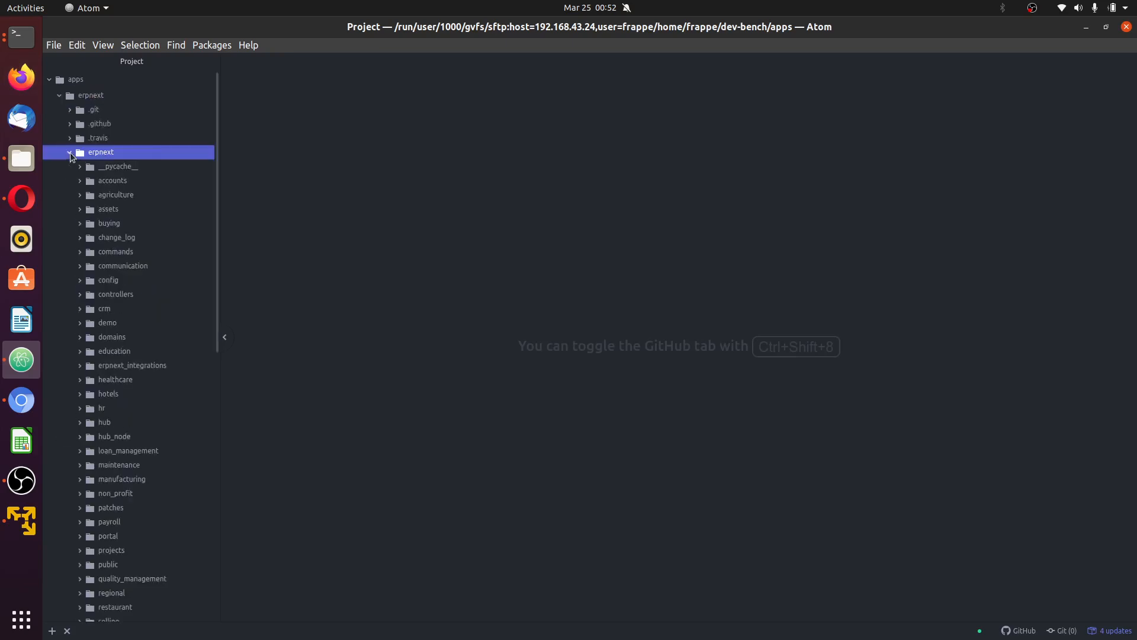
pyautogui.scroll(-3)
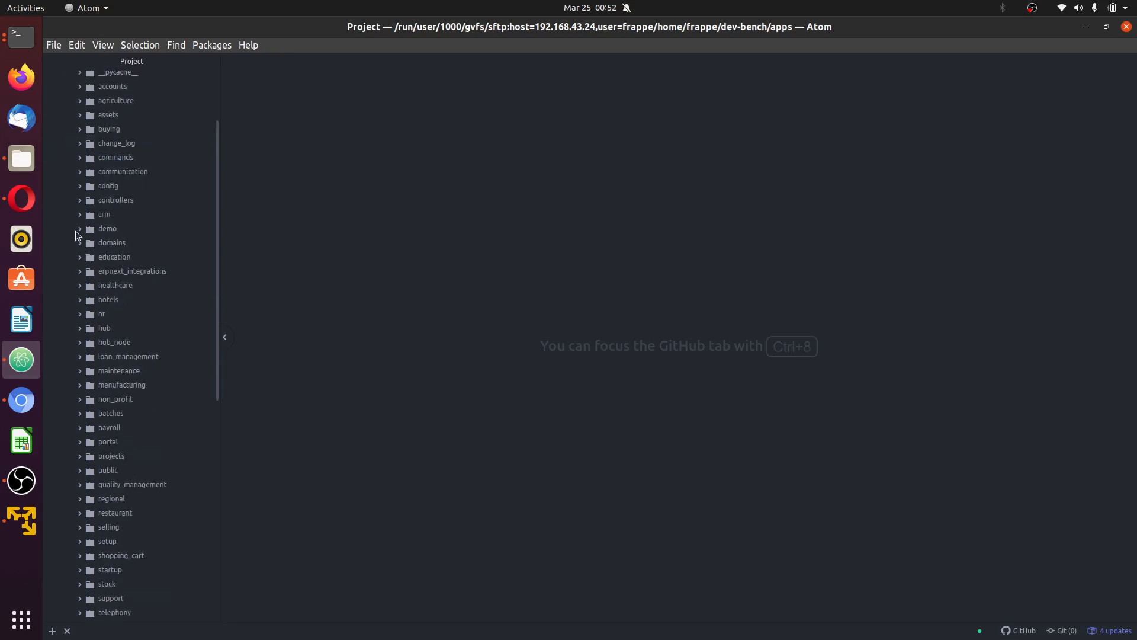
pyautogui.click(106, 227)
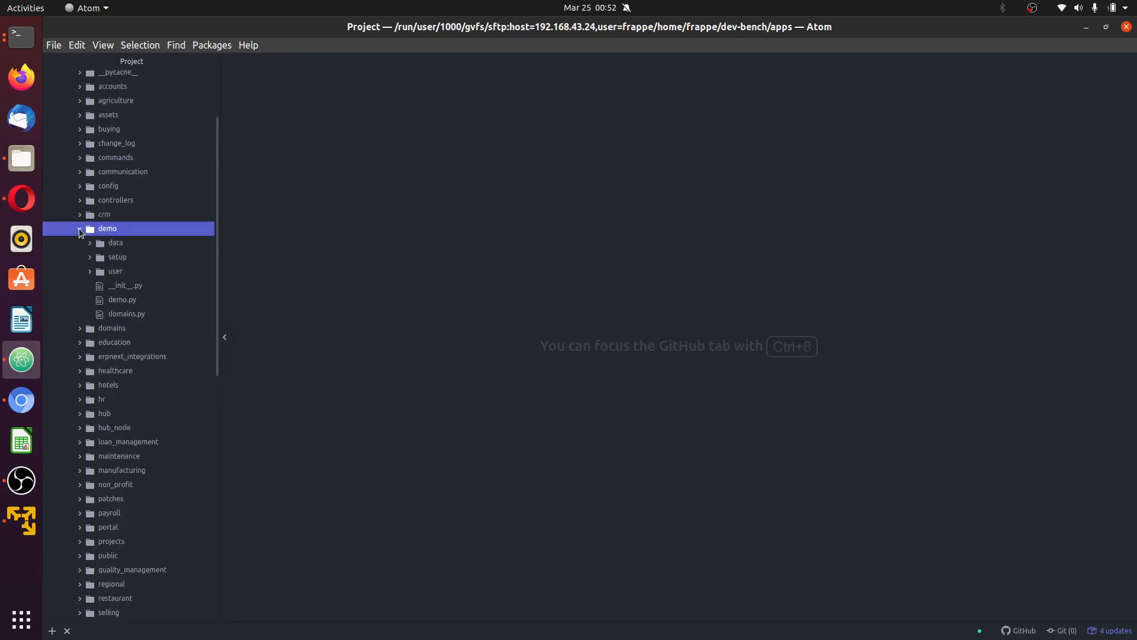
pyautogui.click(115, 270)
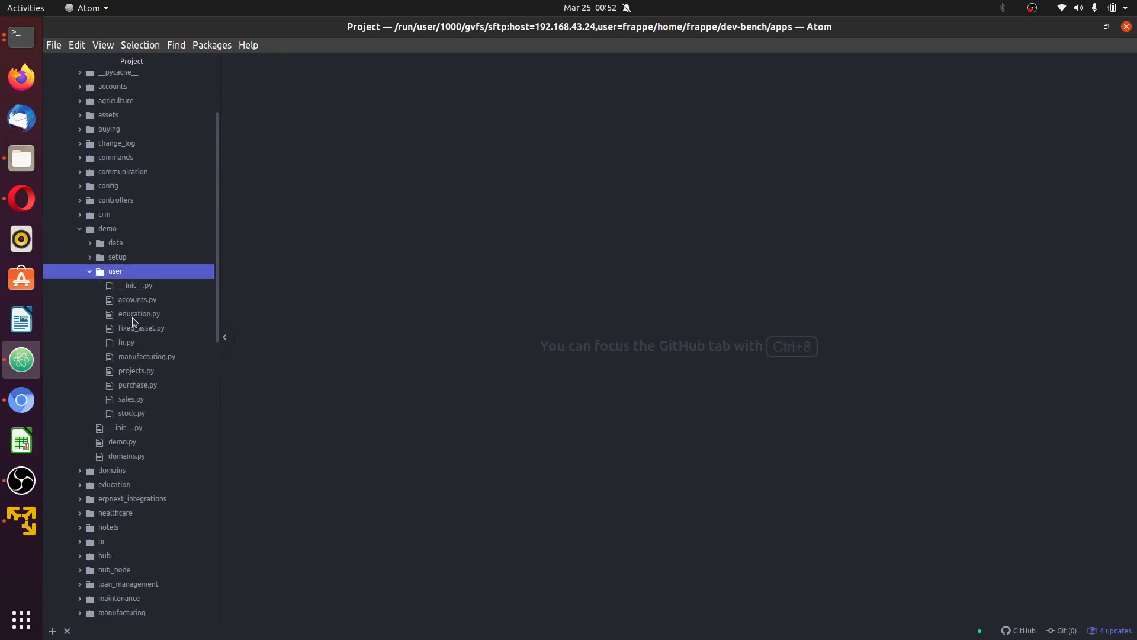
pyautogui.doubleClick(139, 312)
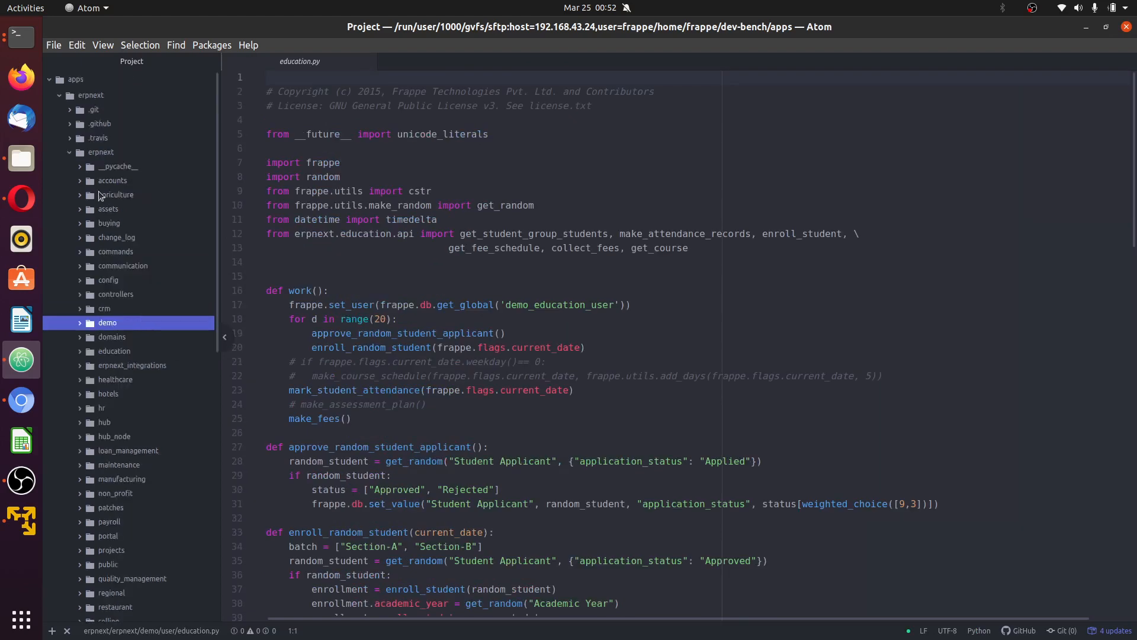
pyautogui.click(89, 94)
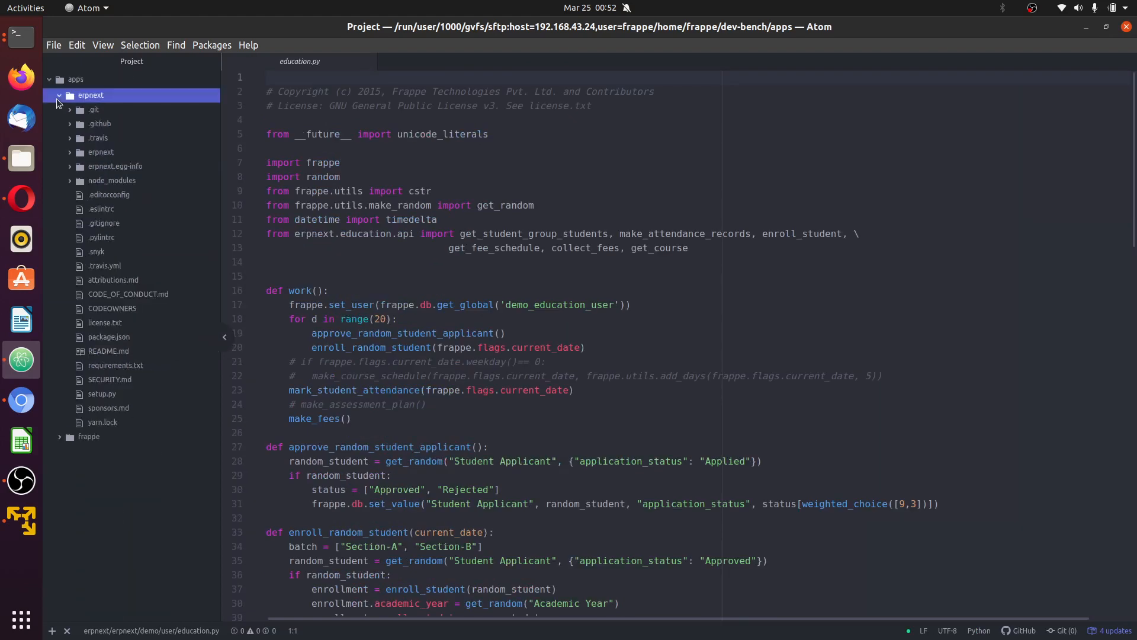
pyautogui.click(74, 79)
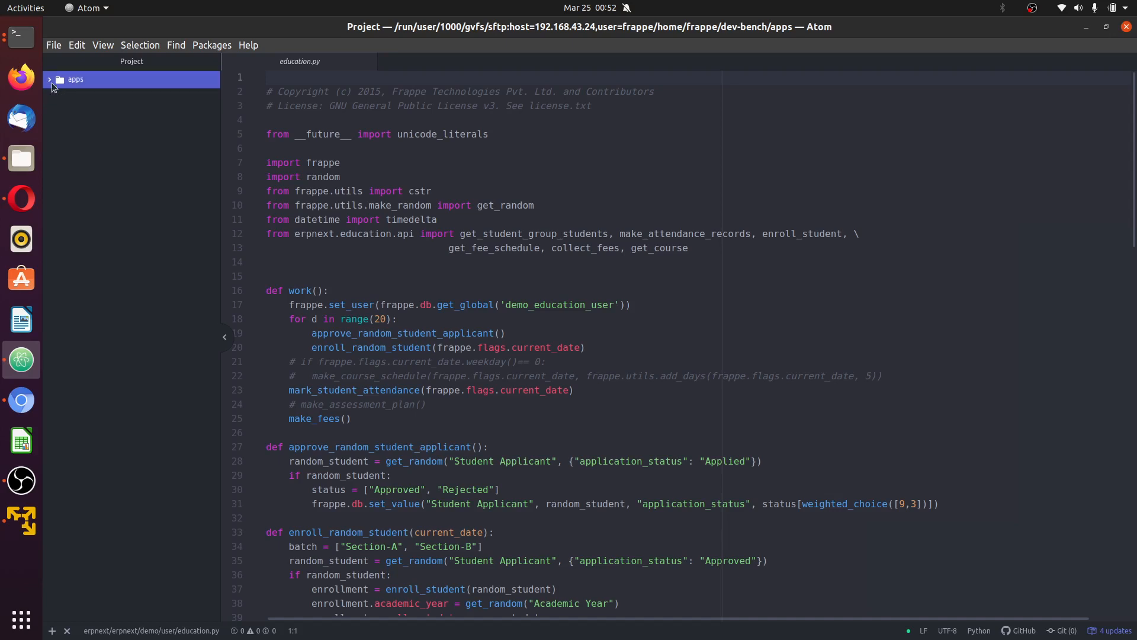
# Eject the frappe server share in Files, choosing Unmount Anyway at the busy warning
pyautogui.click(53, 45)
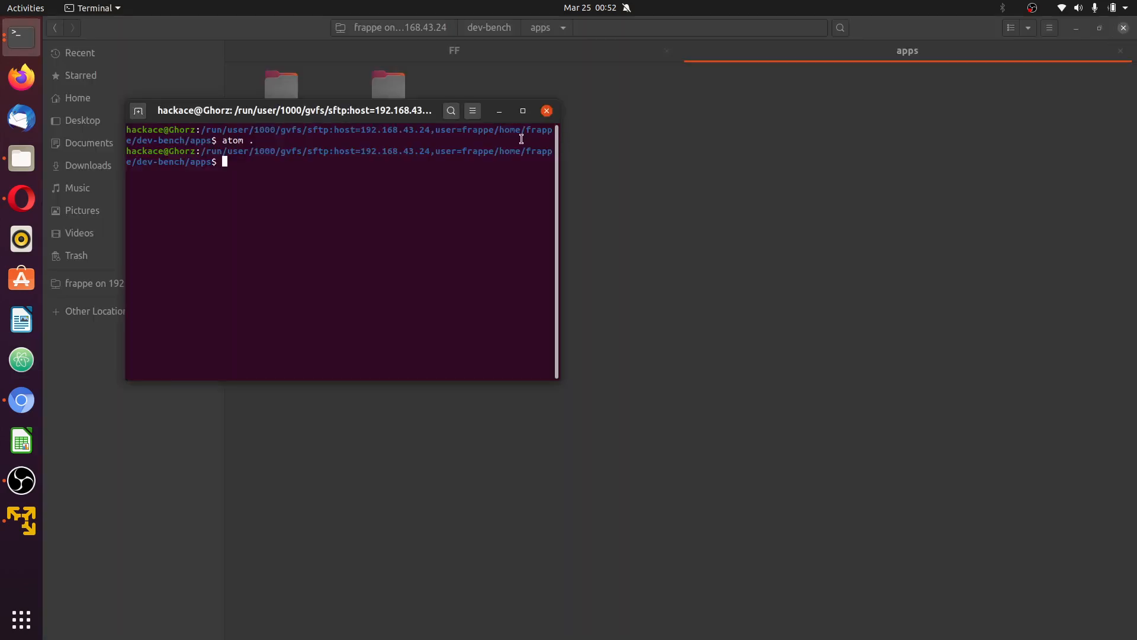
pyautogui.click(547, 111)
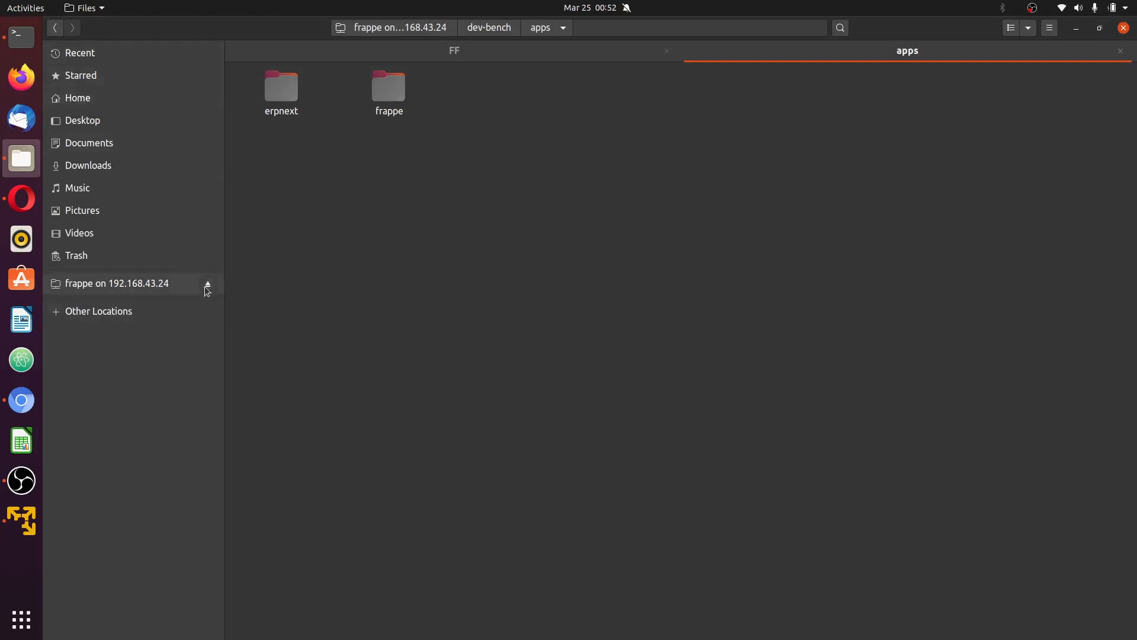
pyautogui.click(207, 283)
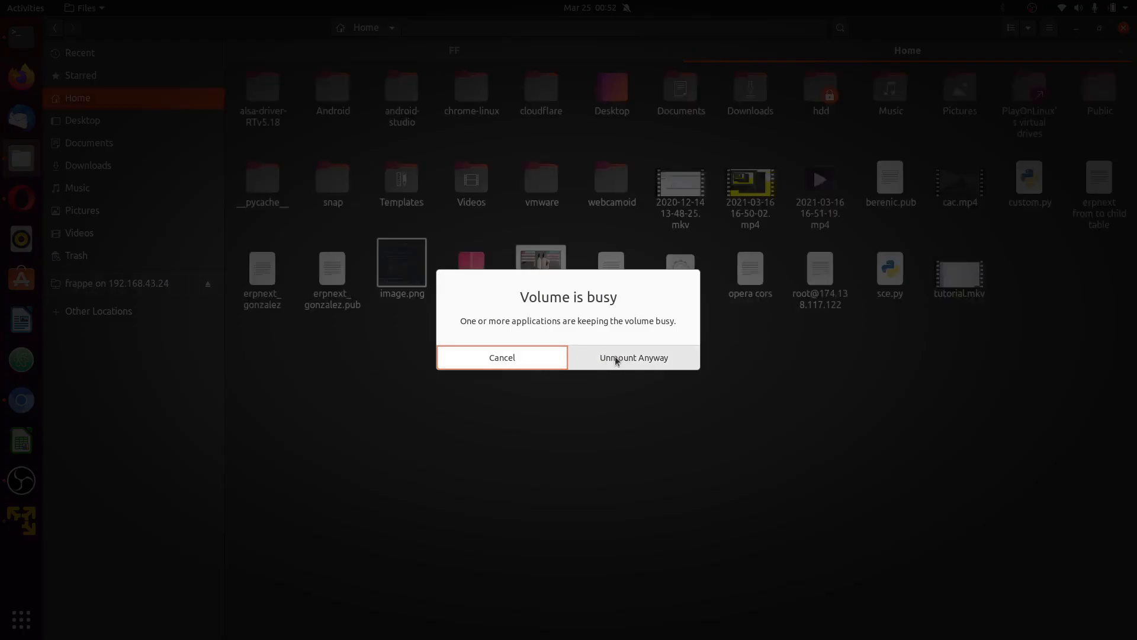
pyautogui.click(633, 358)
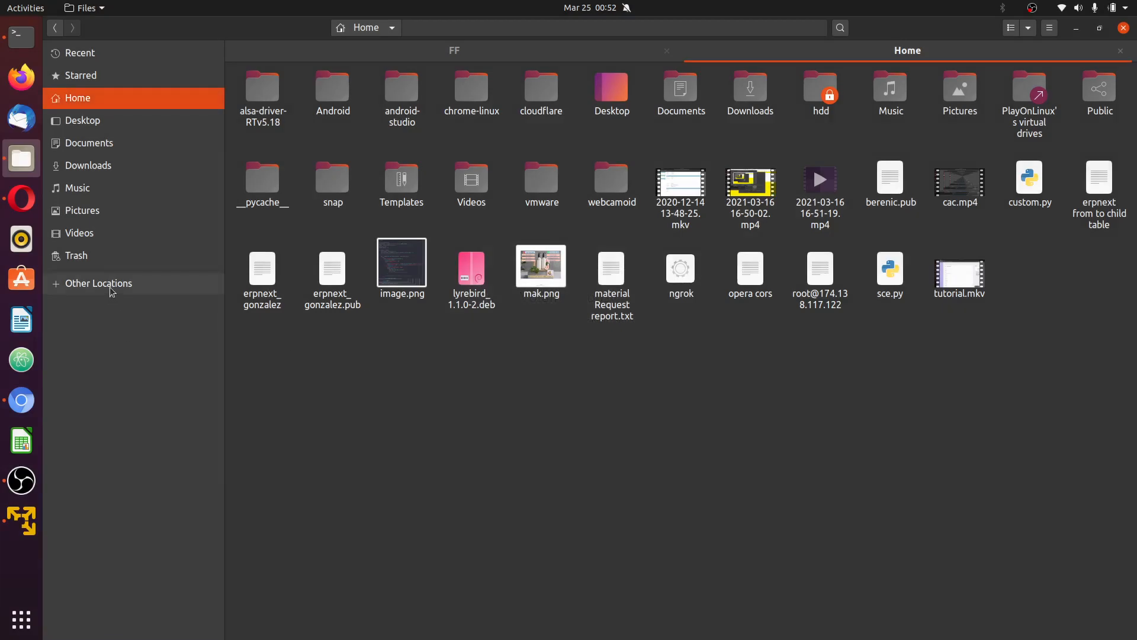
pyautogui.click(99, 284)
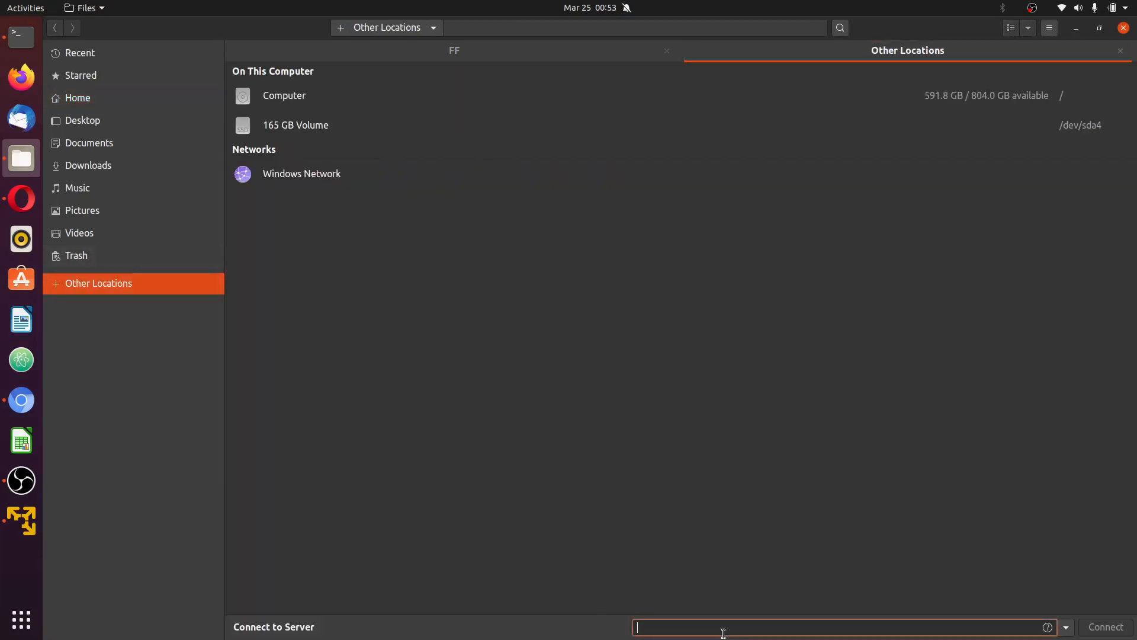
pyautogui.write('sftp://frappe@192.168.43.24/')
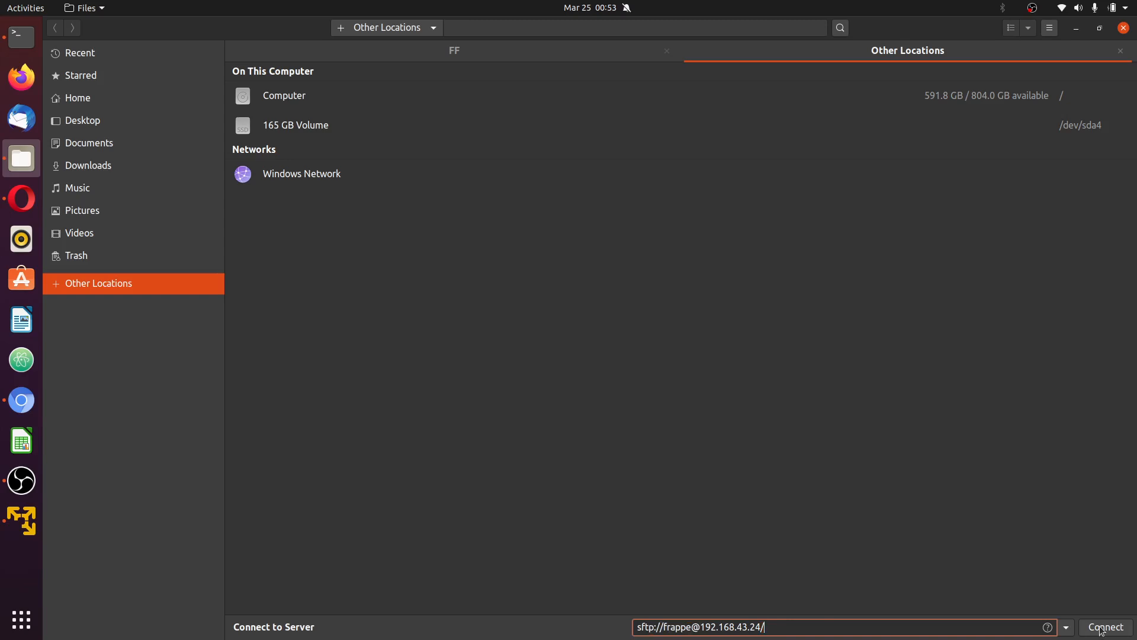
pyautogui.click(1104, 627)
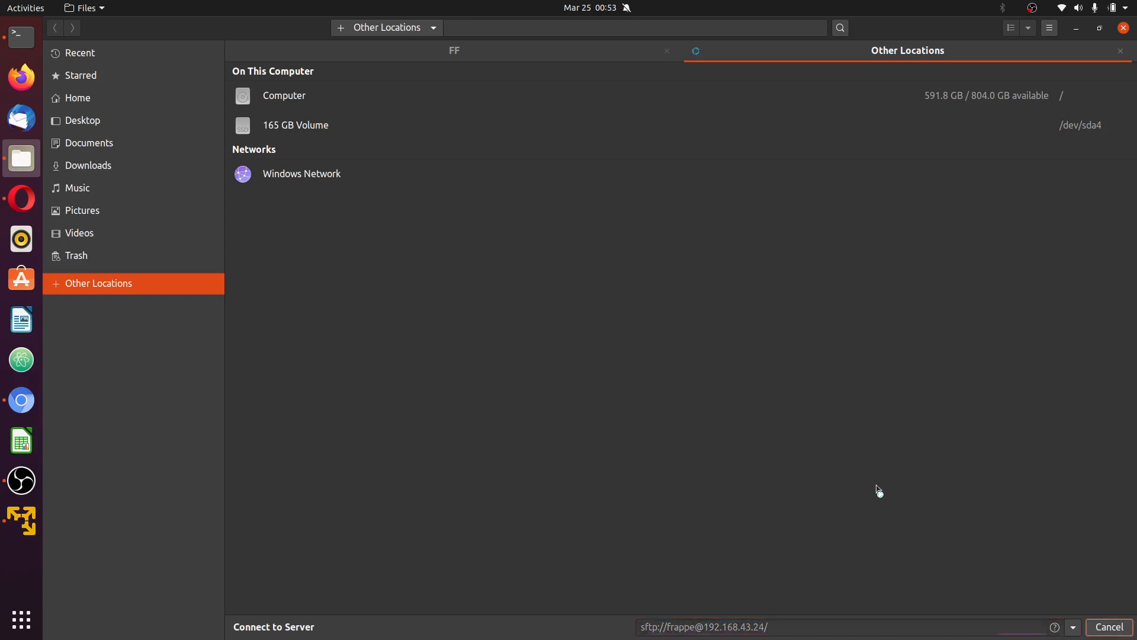
pyautogui.moveTo(635, 313)
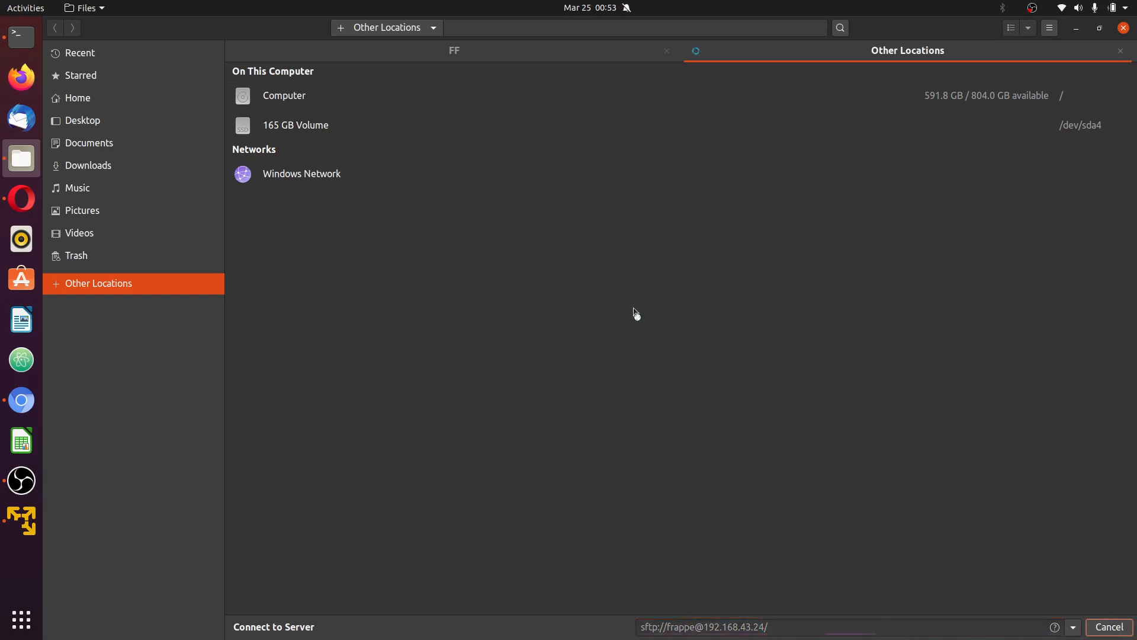
pyautogui.moveTo(693, 250)
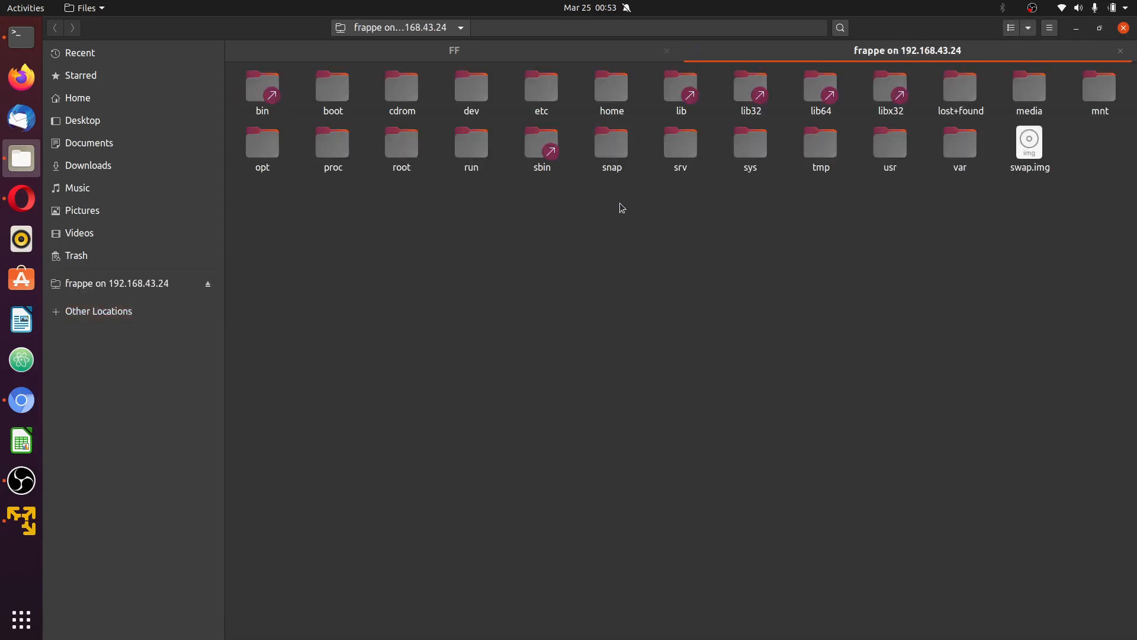
pyautogui.doubleClick(611, 87)
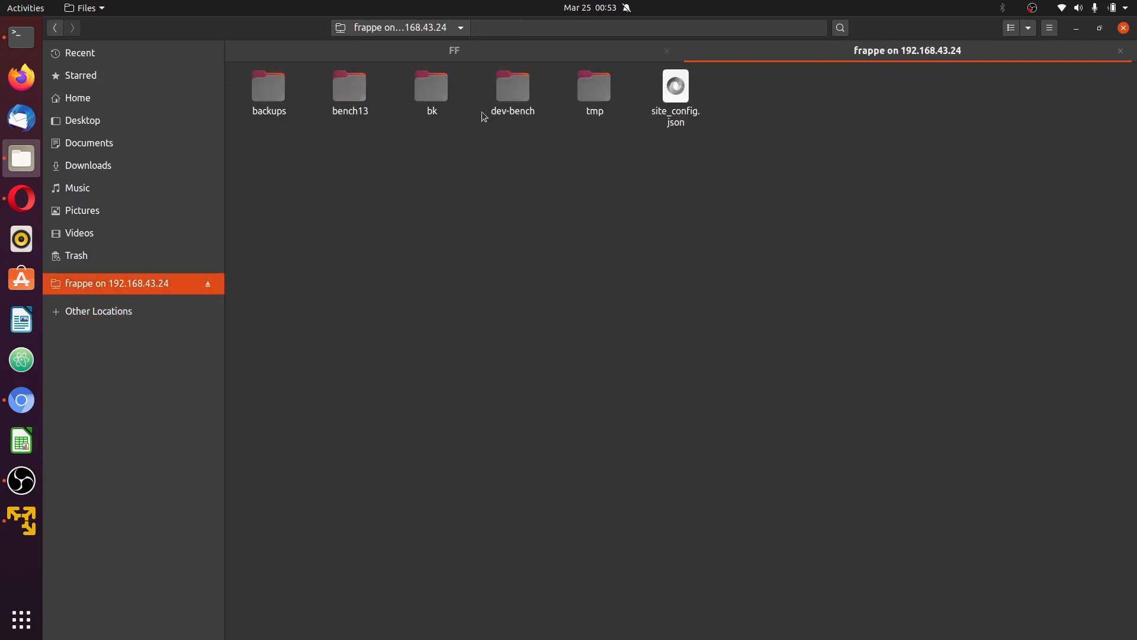
pyautogui.doubleClick(511, 85)
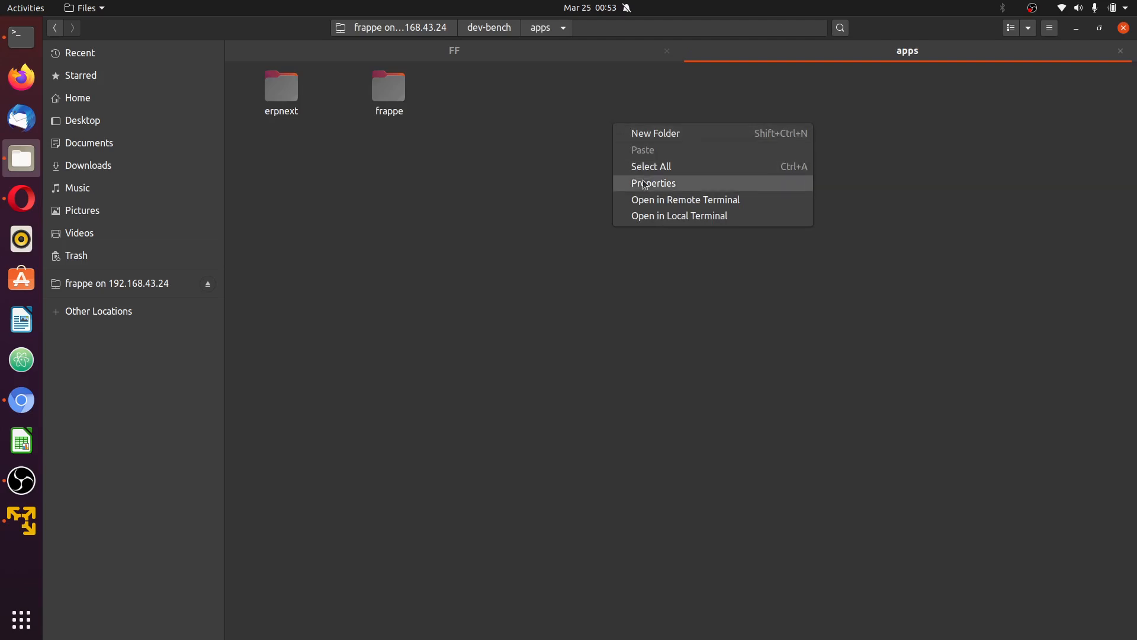
# Try sublime-text . (not found), then launch atom . on the remote apps folder
pyautogui.click(685, 199)
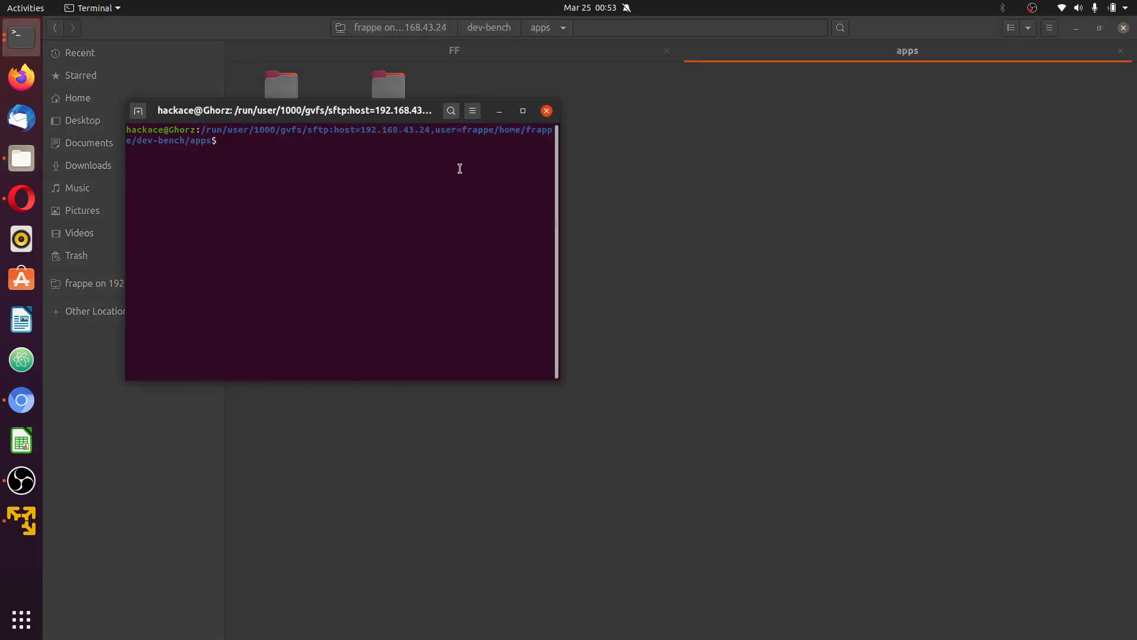
pyautogui.write('atom .')
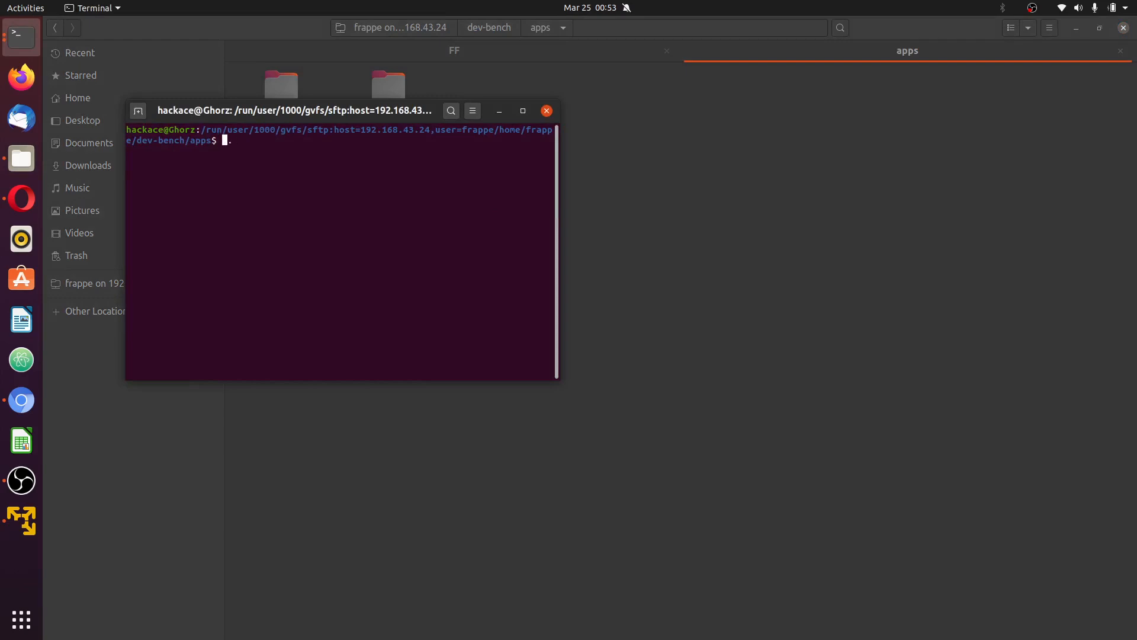
pyautogui.write('submlime-tex')
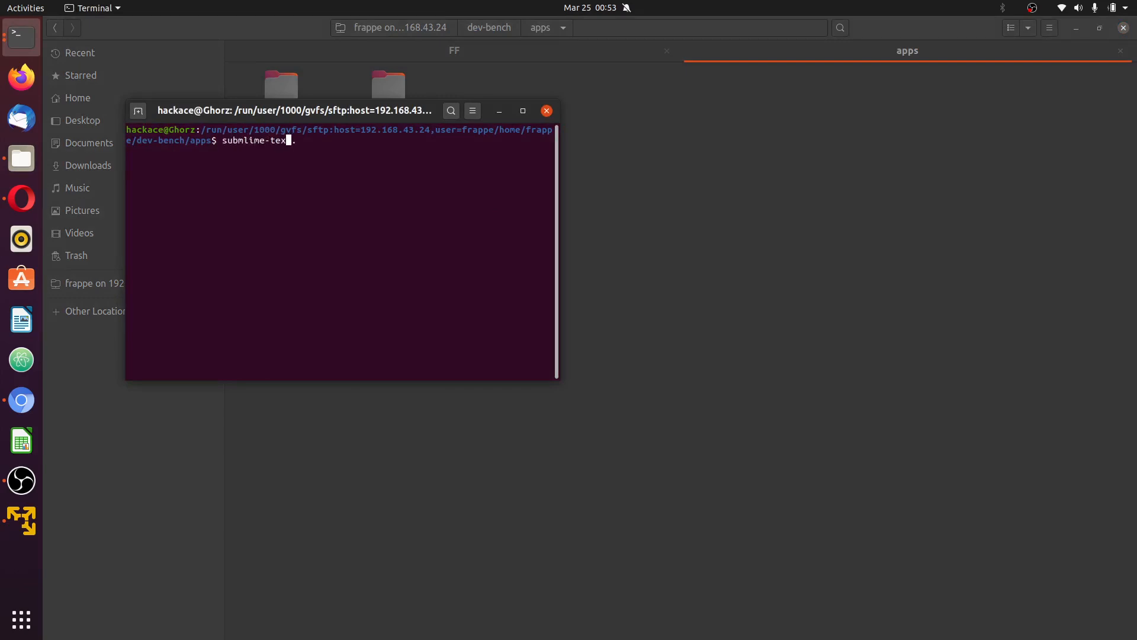
pyautogui.press('Return')
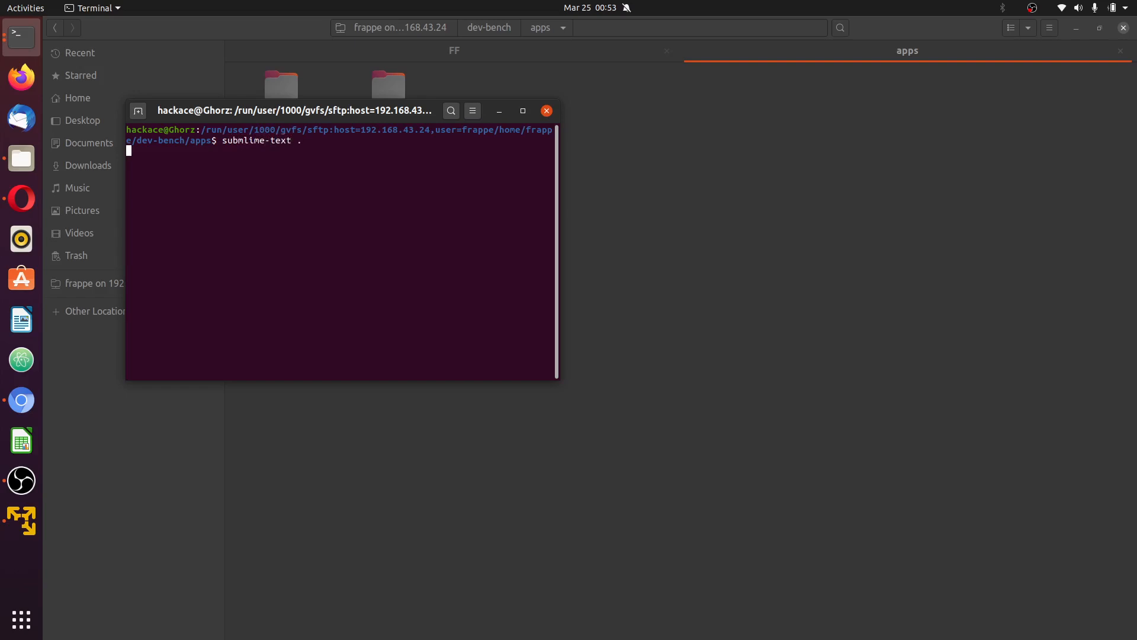
pyautogui.press('Return')
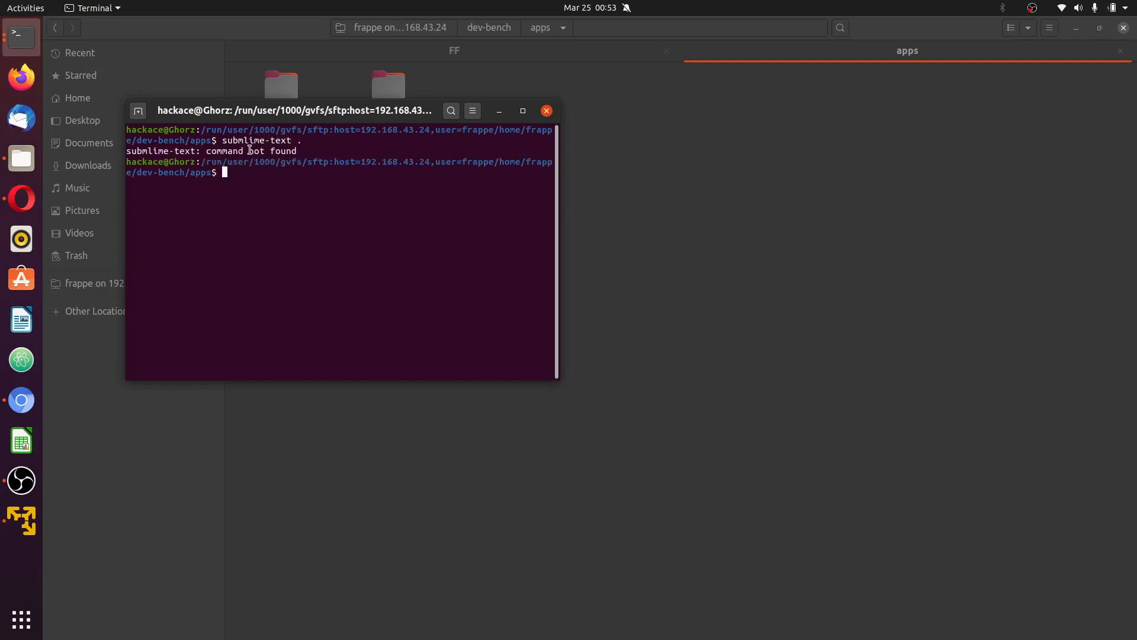
pyautogui.doubleClick(256, 140)
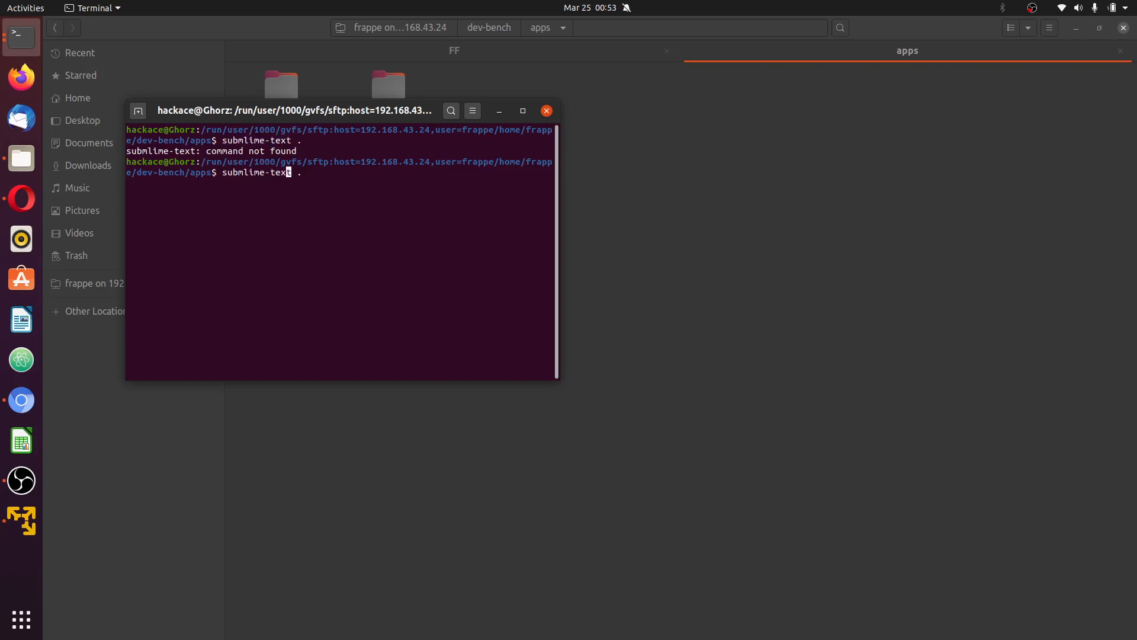
pyautogui.press('ctrl+u')
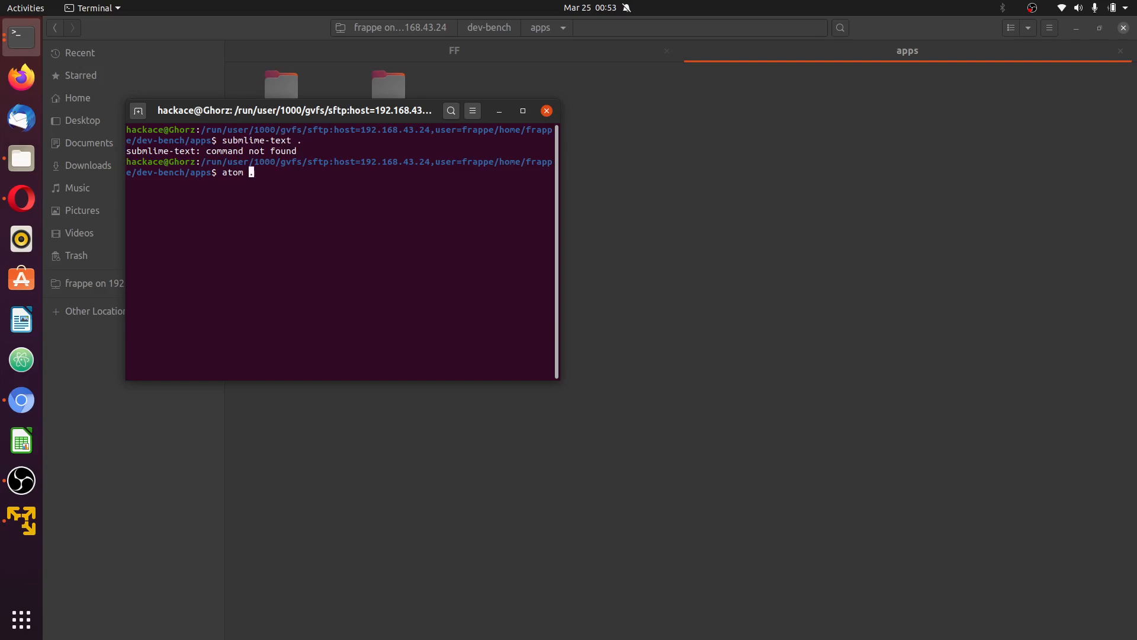
pyautogui.press('Return')
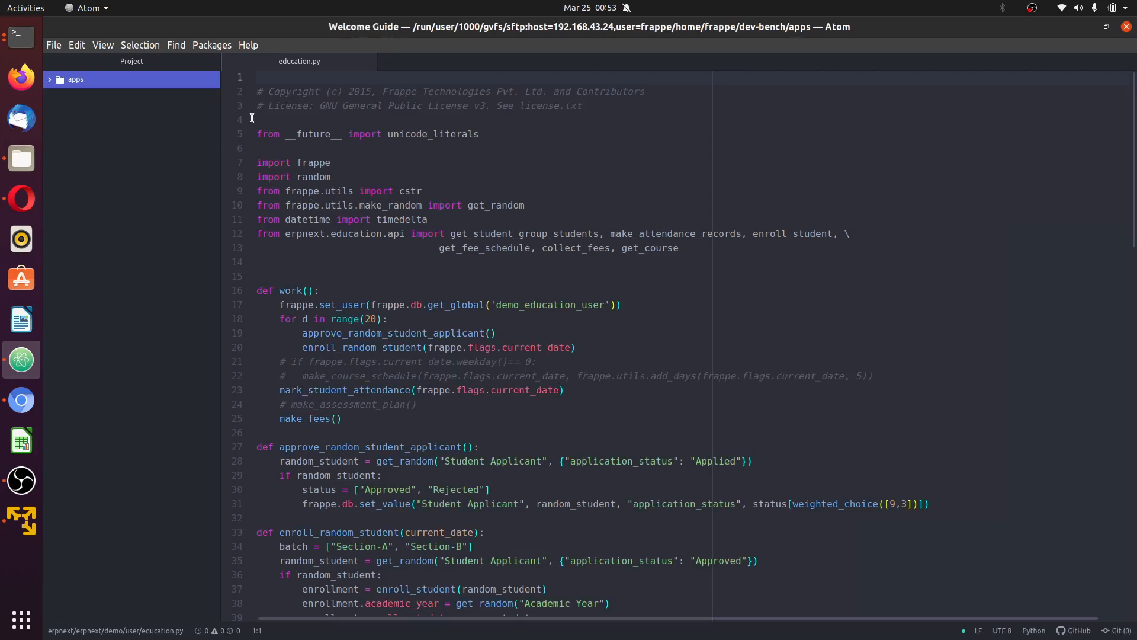
# Close the Welcome Guide and education.py tabs, leaving only the apps project tree
pyautogui.click(601, 60)
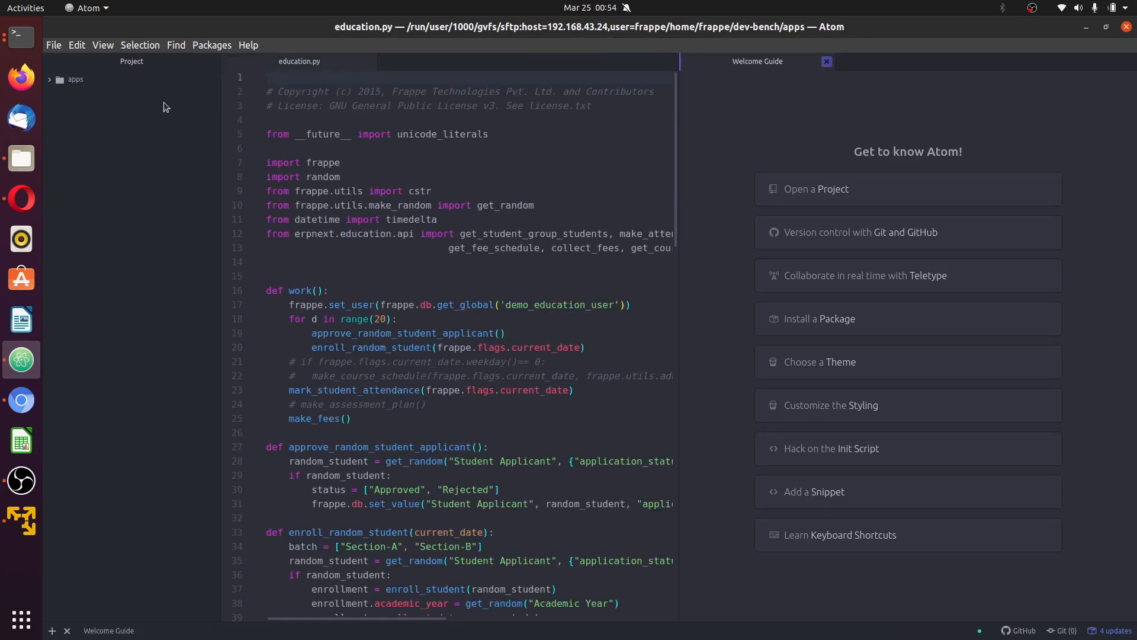
pyautogui.click(73, 79)
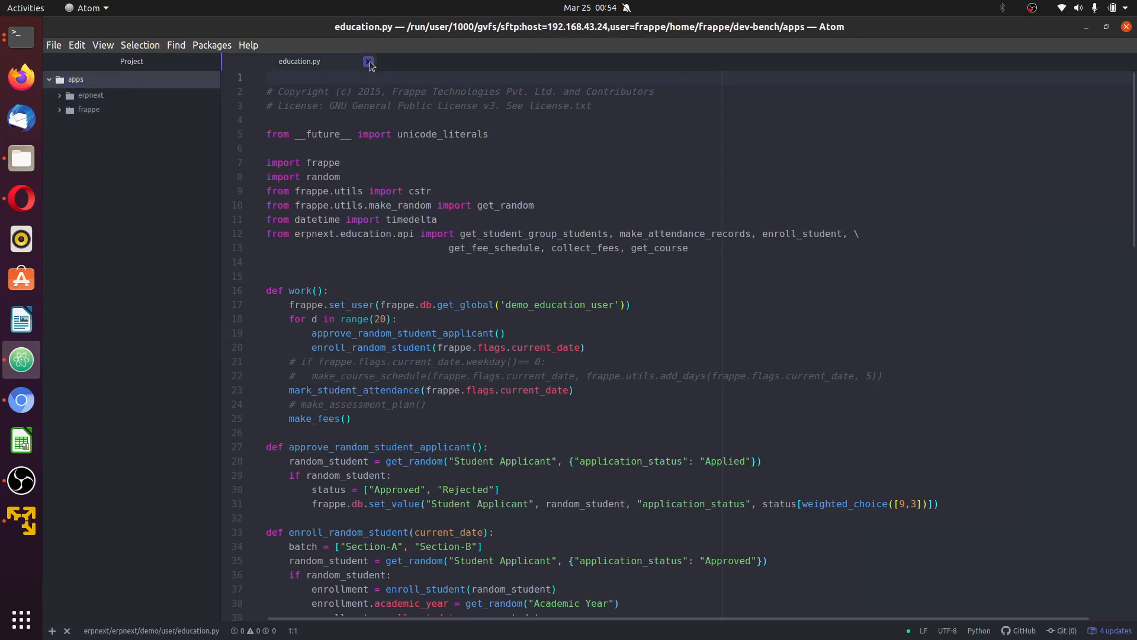
pyautogui.click(369, 60)
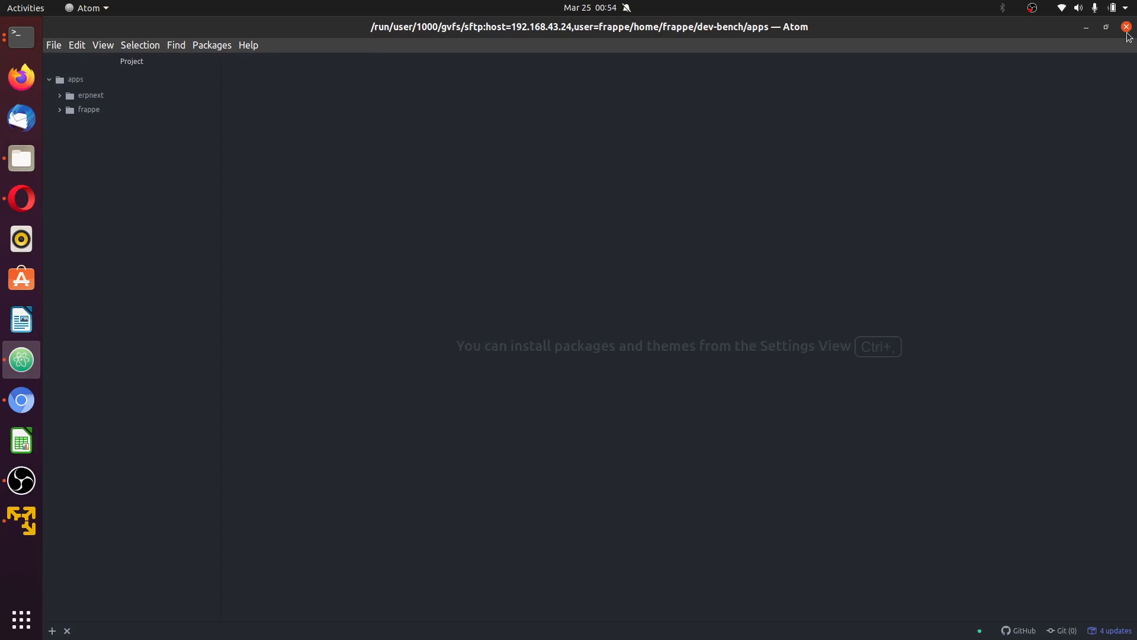